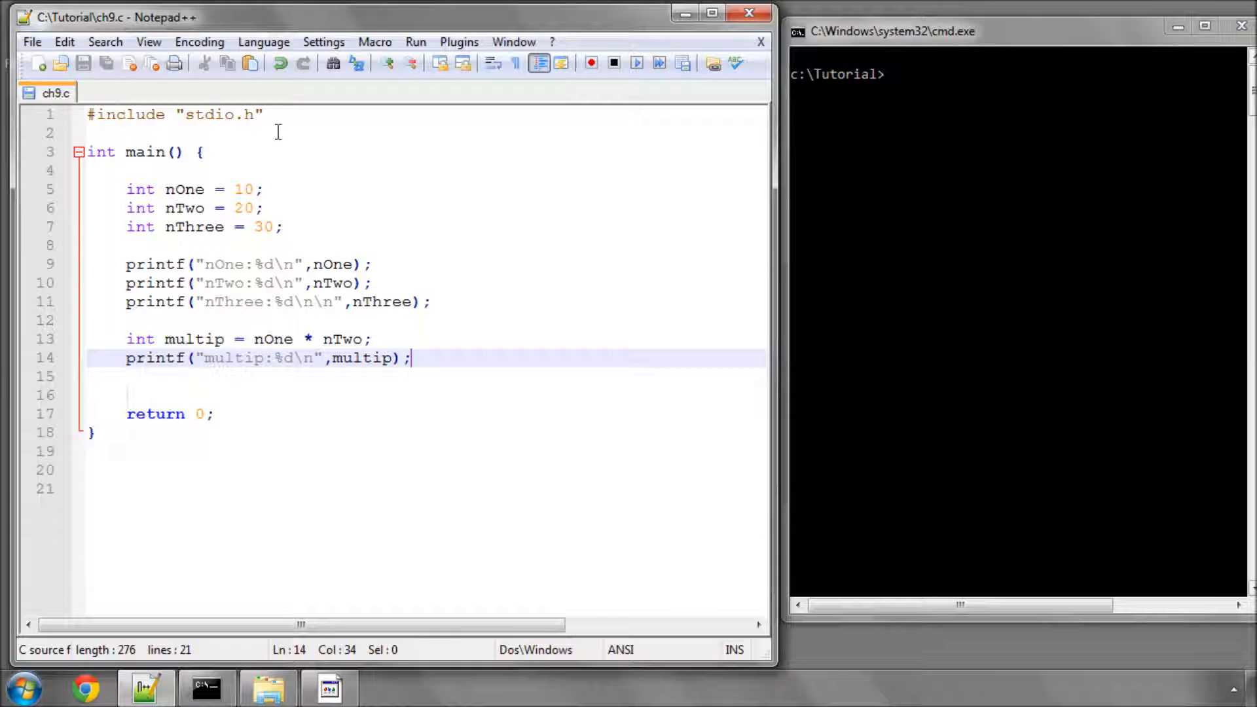
Add a second \n to the multip printf and open blank lines below line 14.
key(ctrl+a)
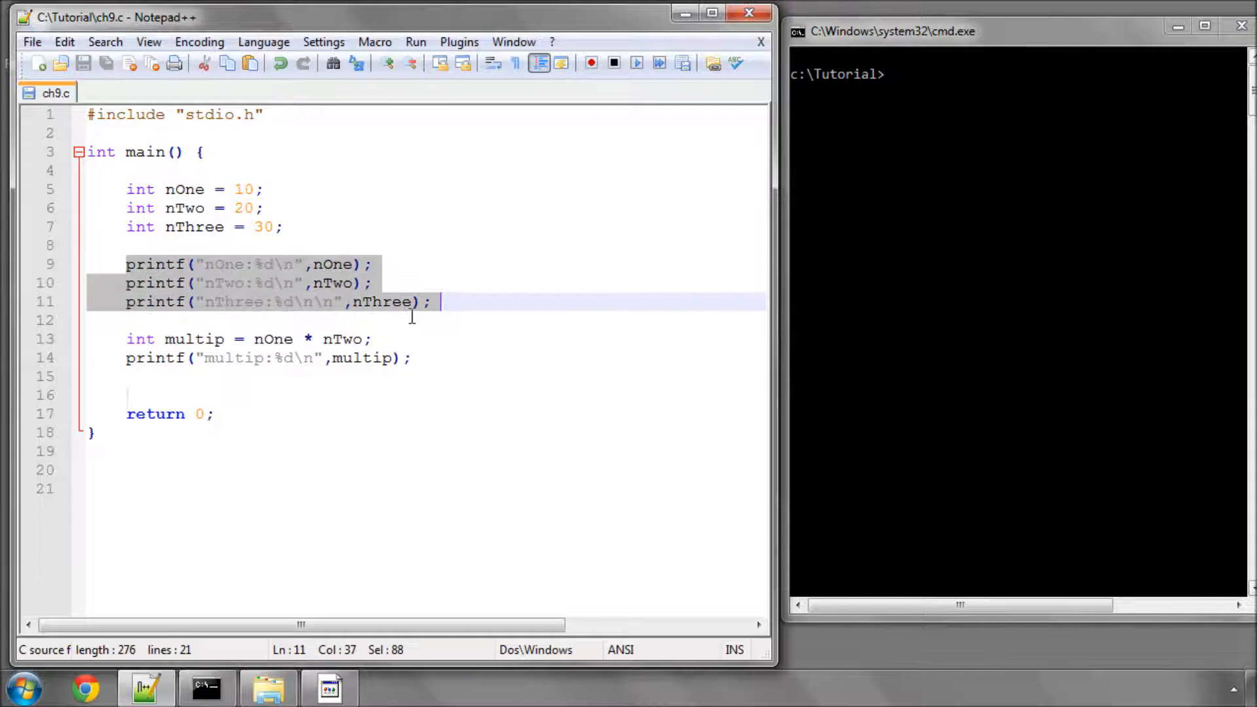
click(136, 318)
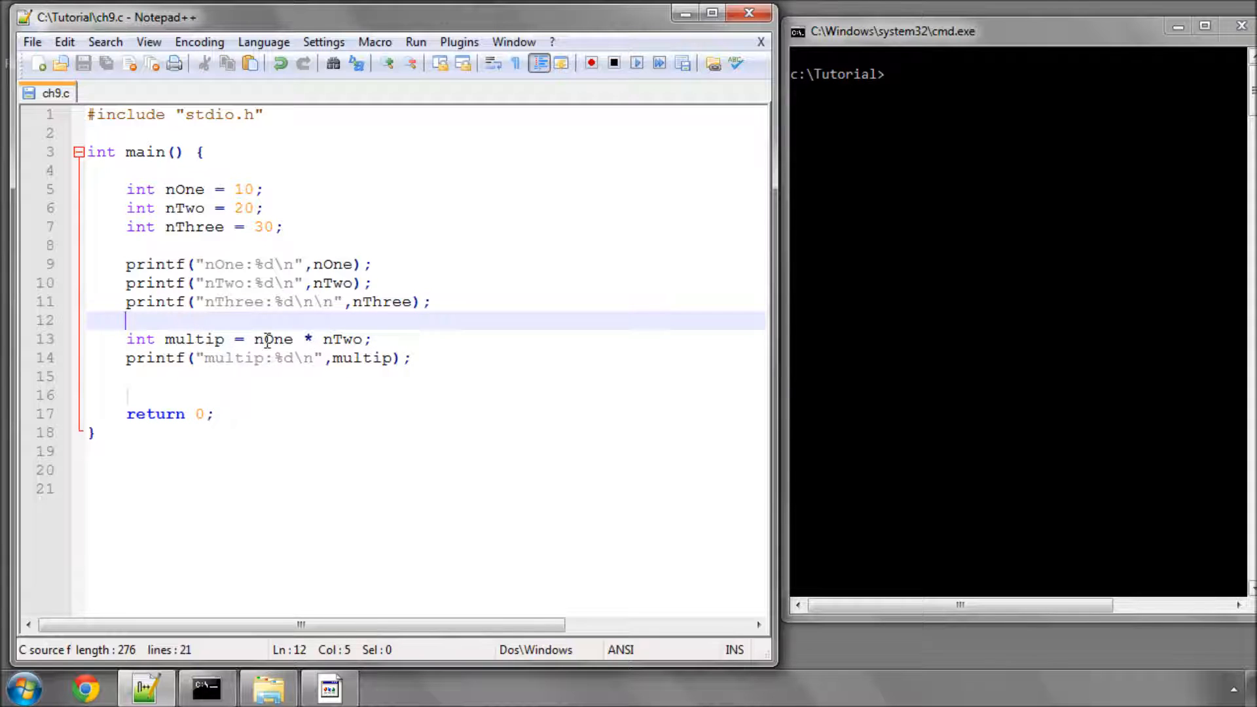
double_click(185, 208)
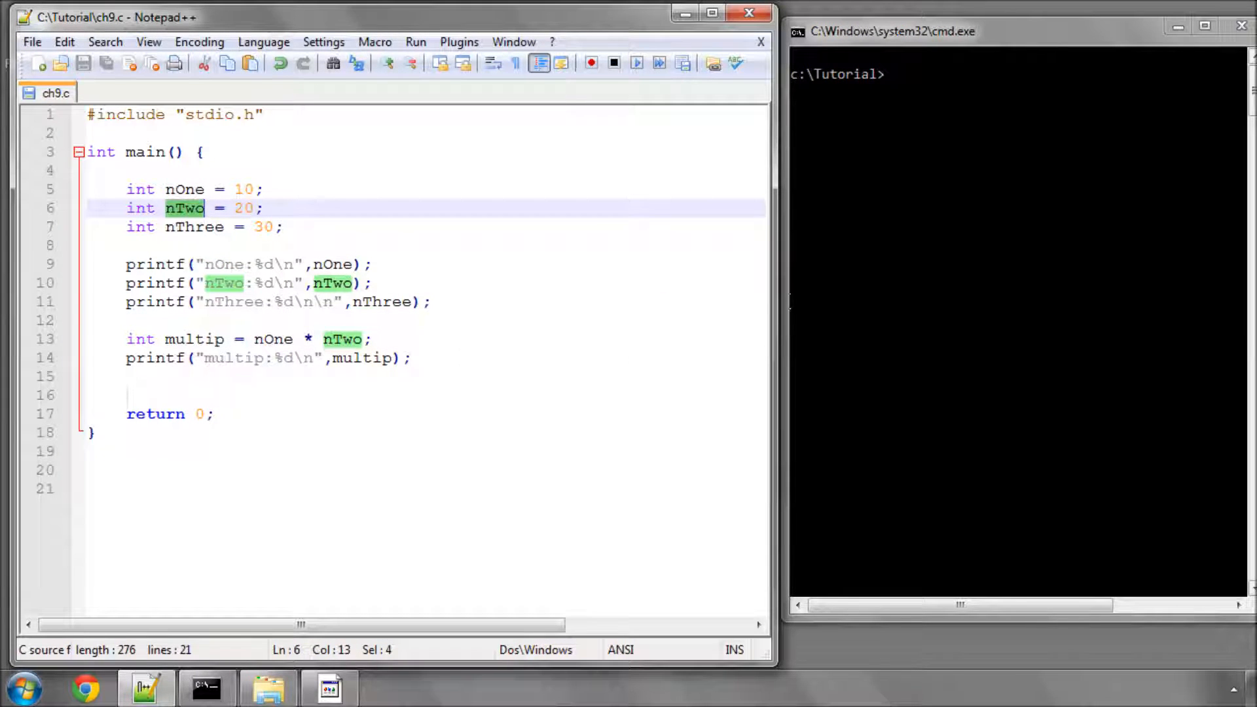
text(gcc ch9.c -o ch9)
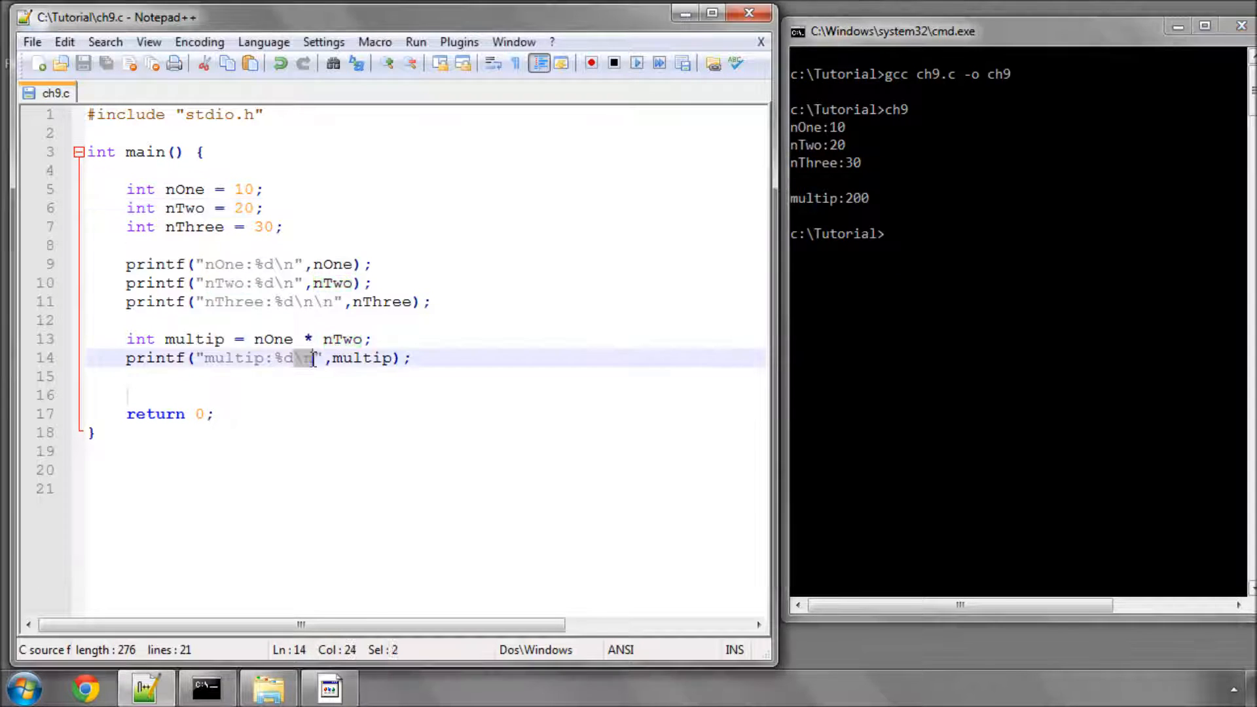
text(\n)
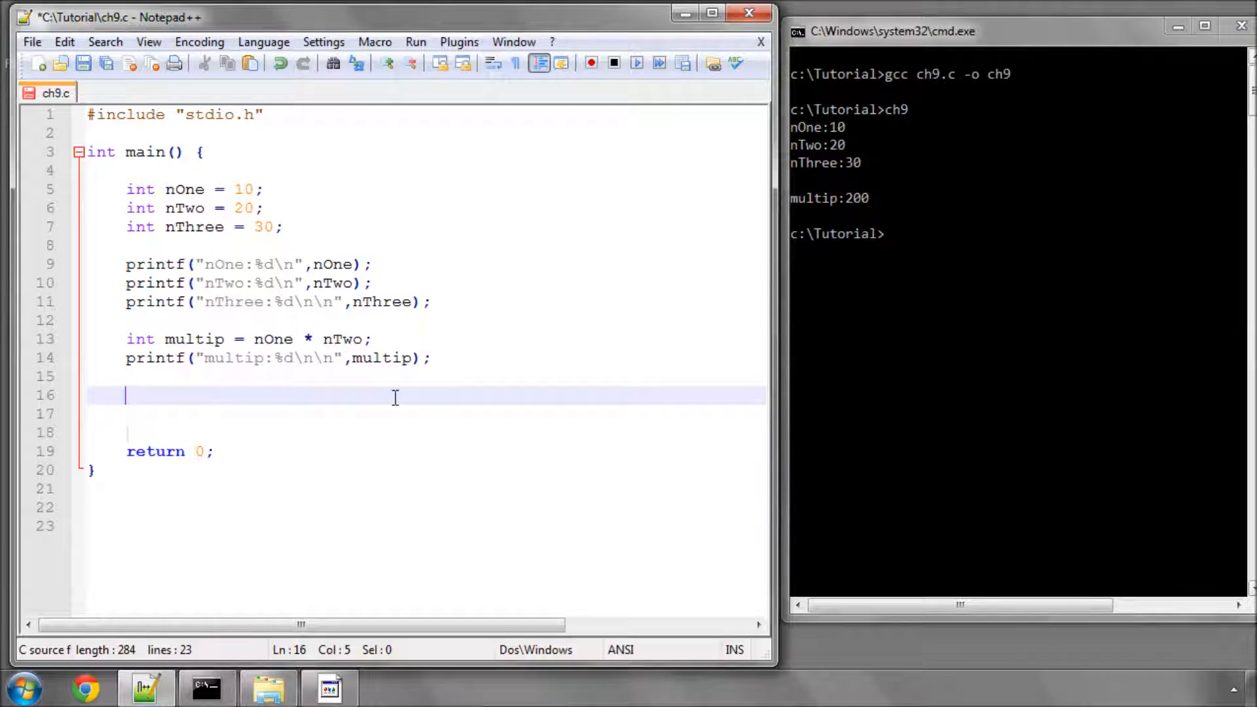
Type int intArray[3]; on line 16 and add blank lines below it.
text(int)
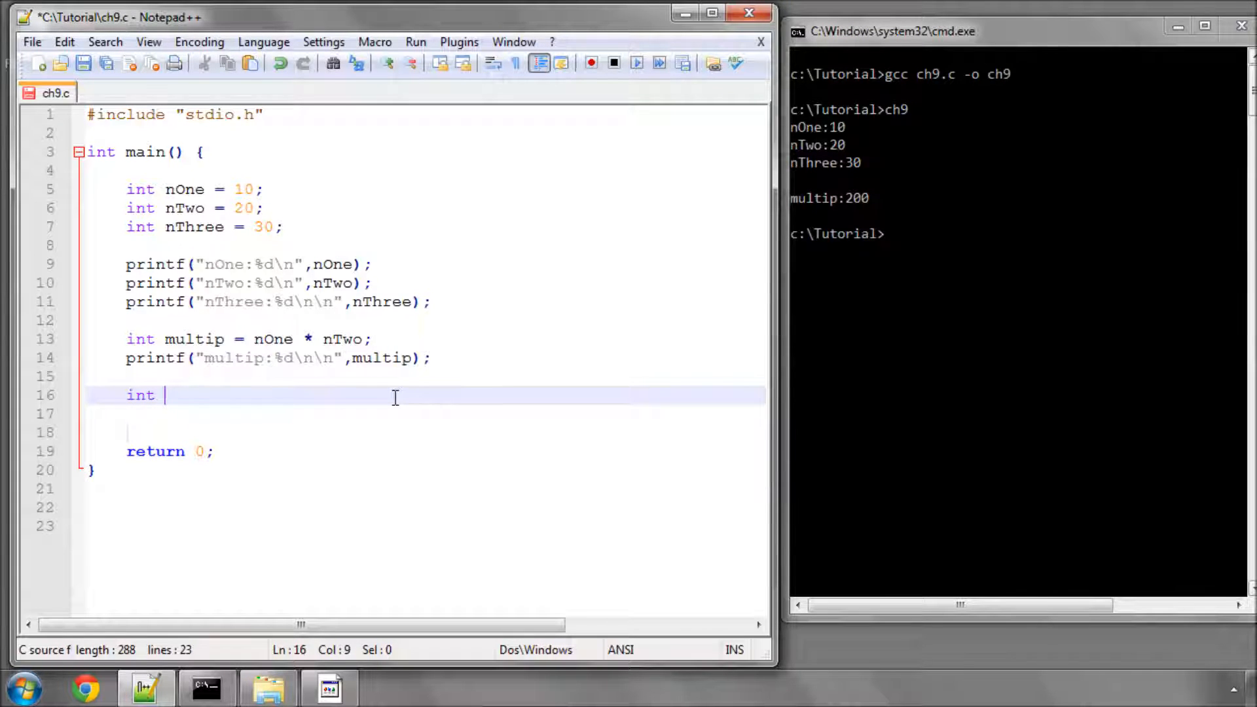
text(intH)
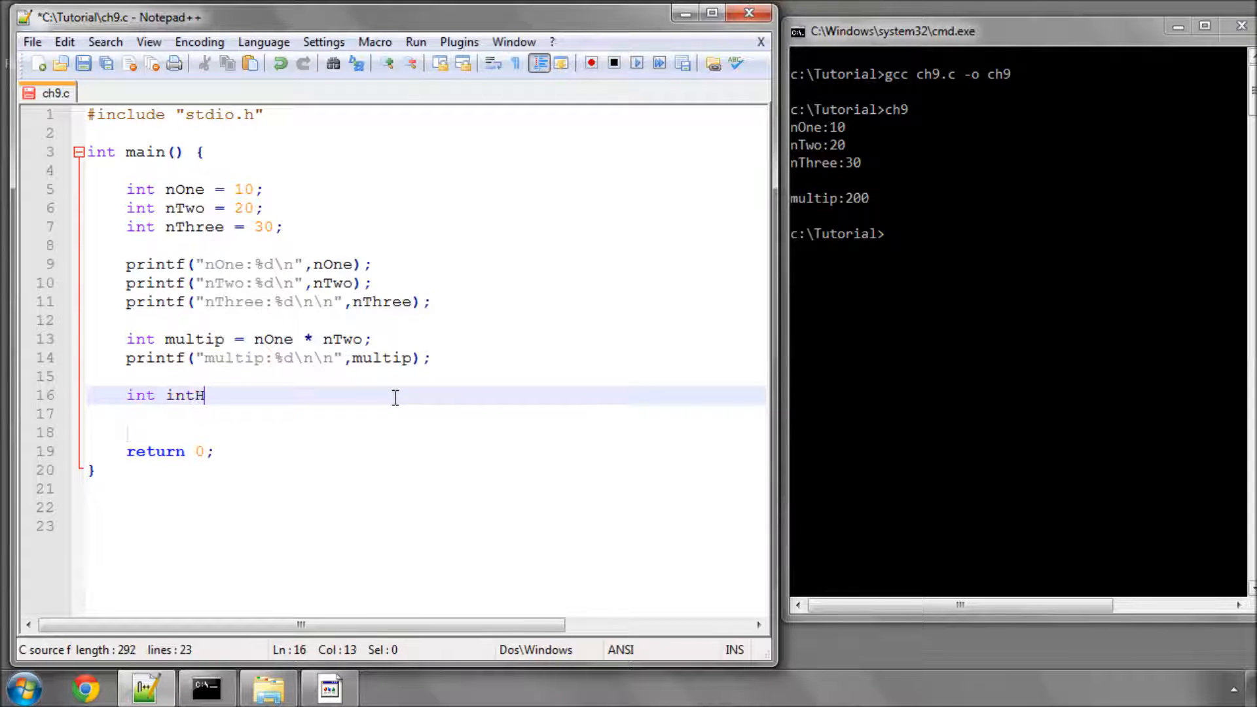
text(older)
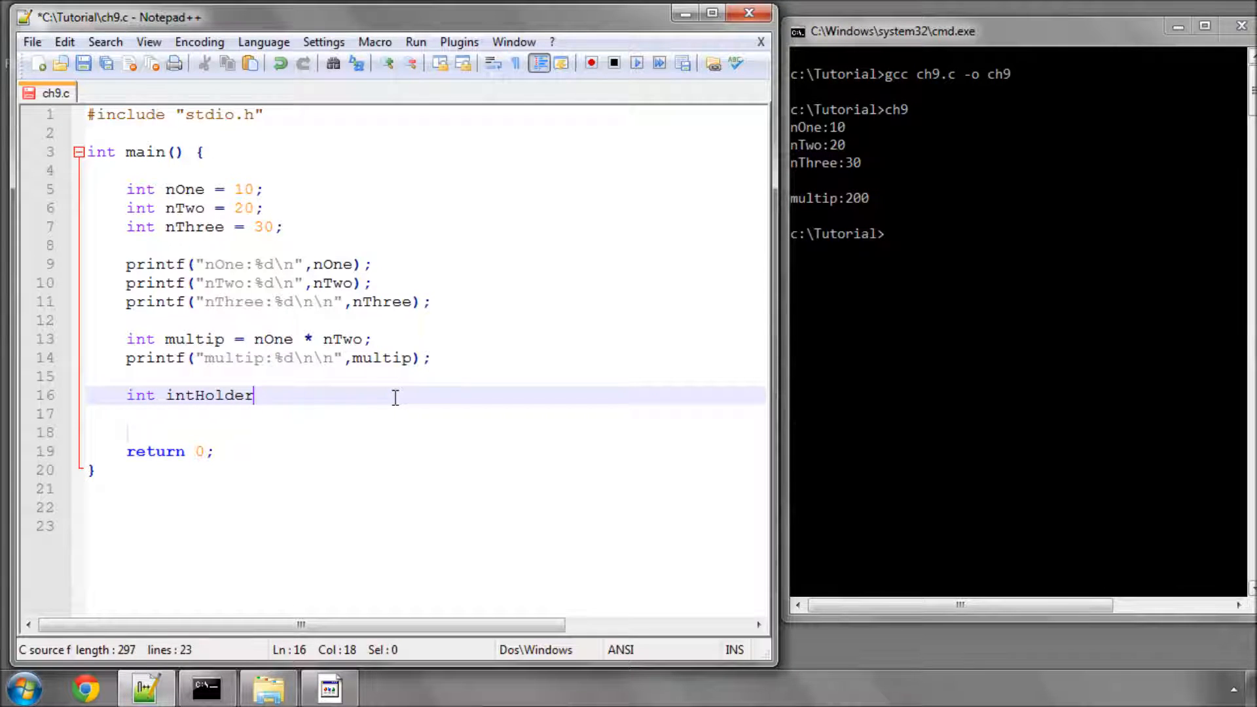
text([])
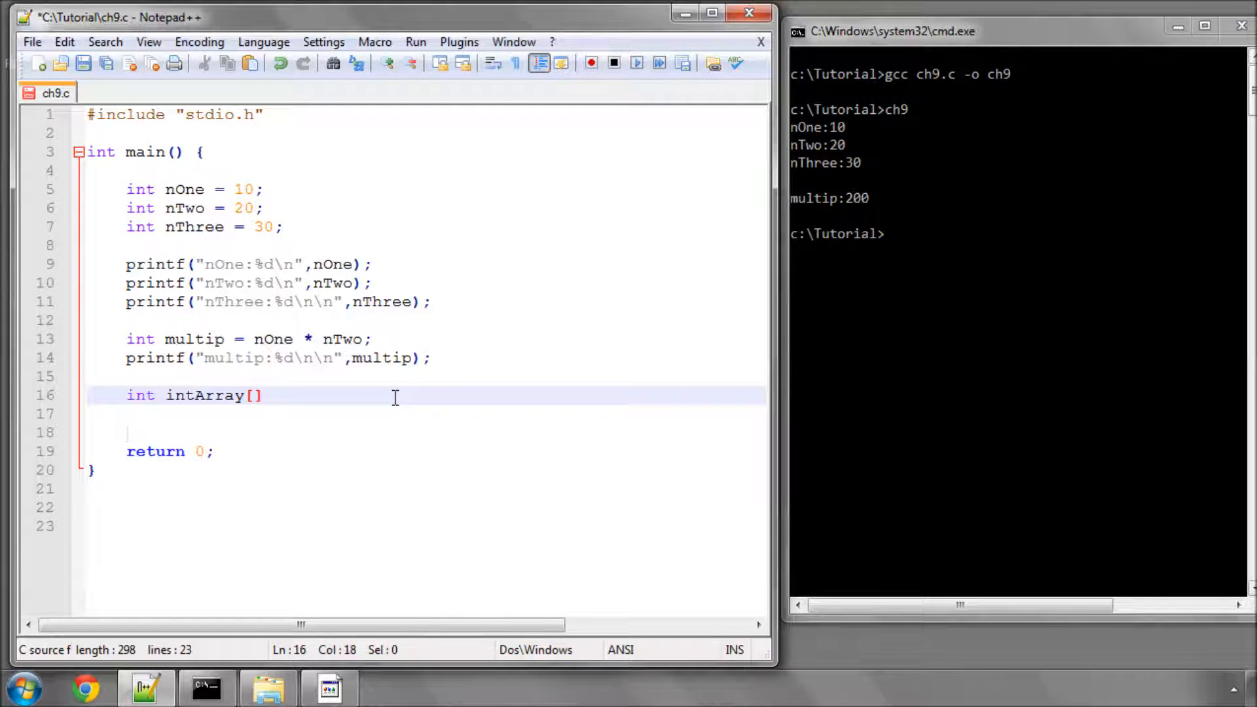
click(253, 396)
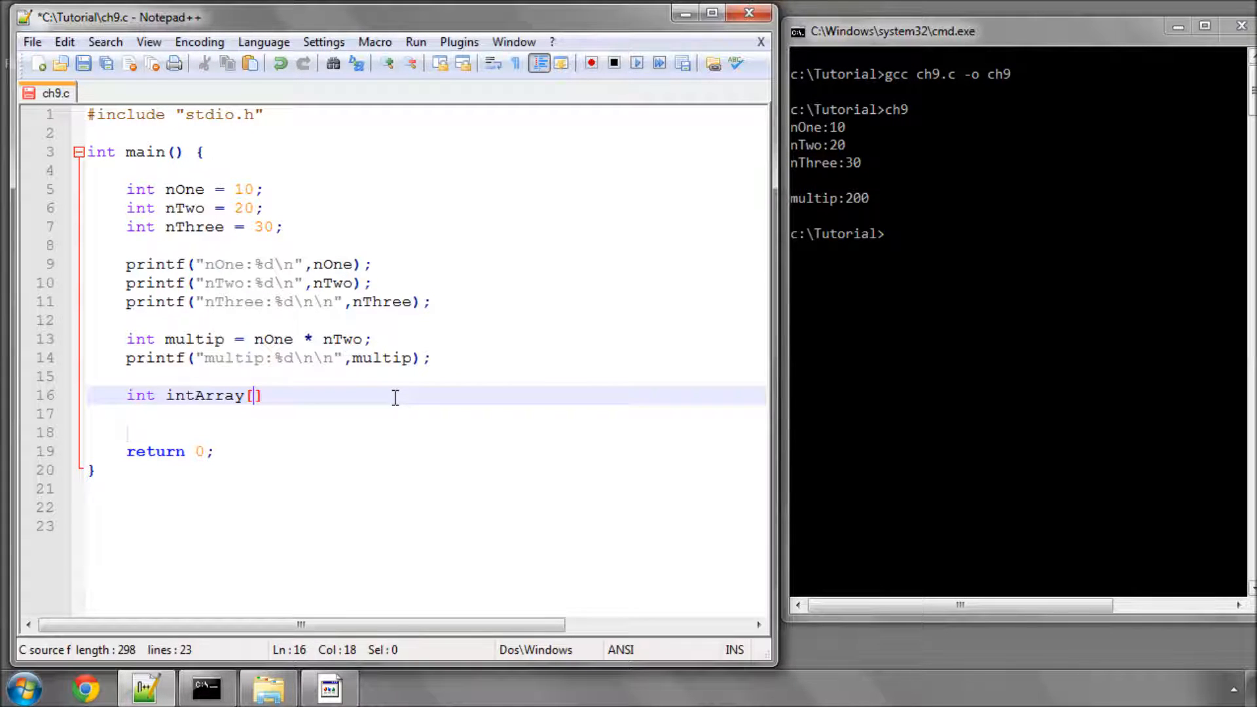
text(3)
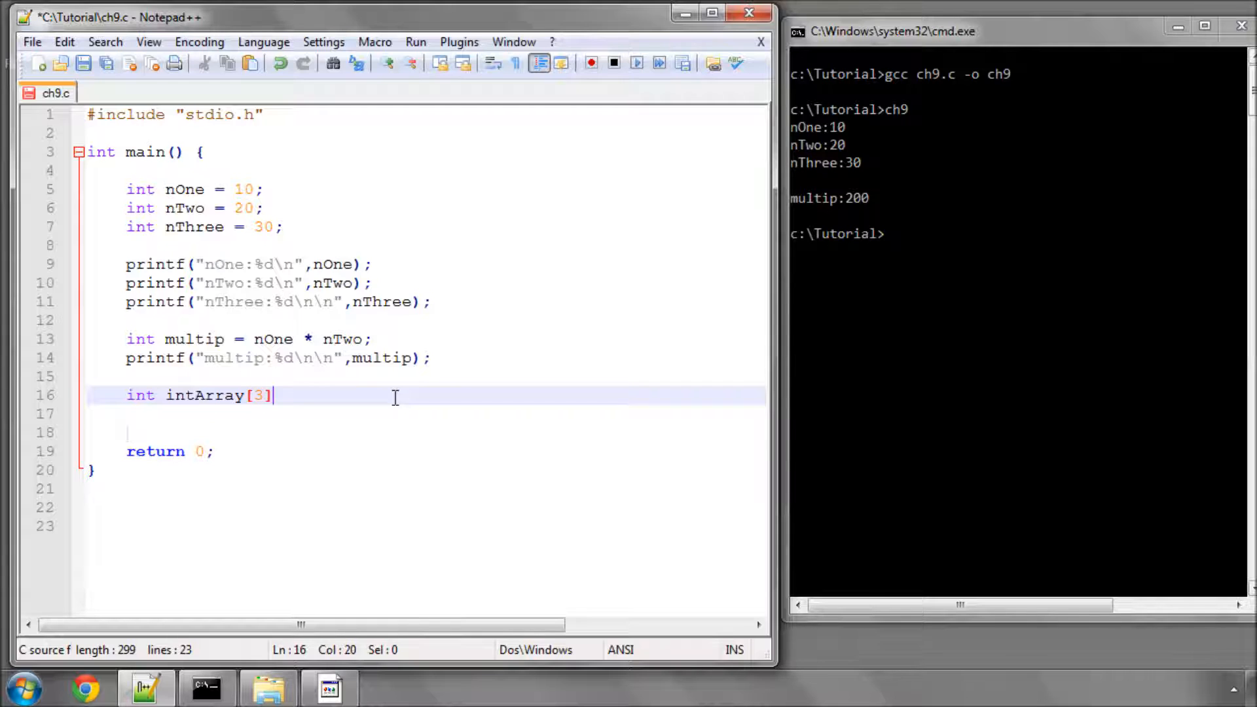
text(;)
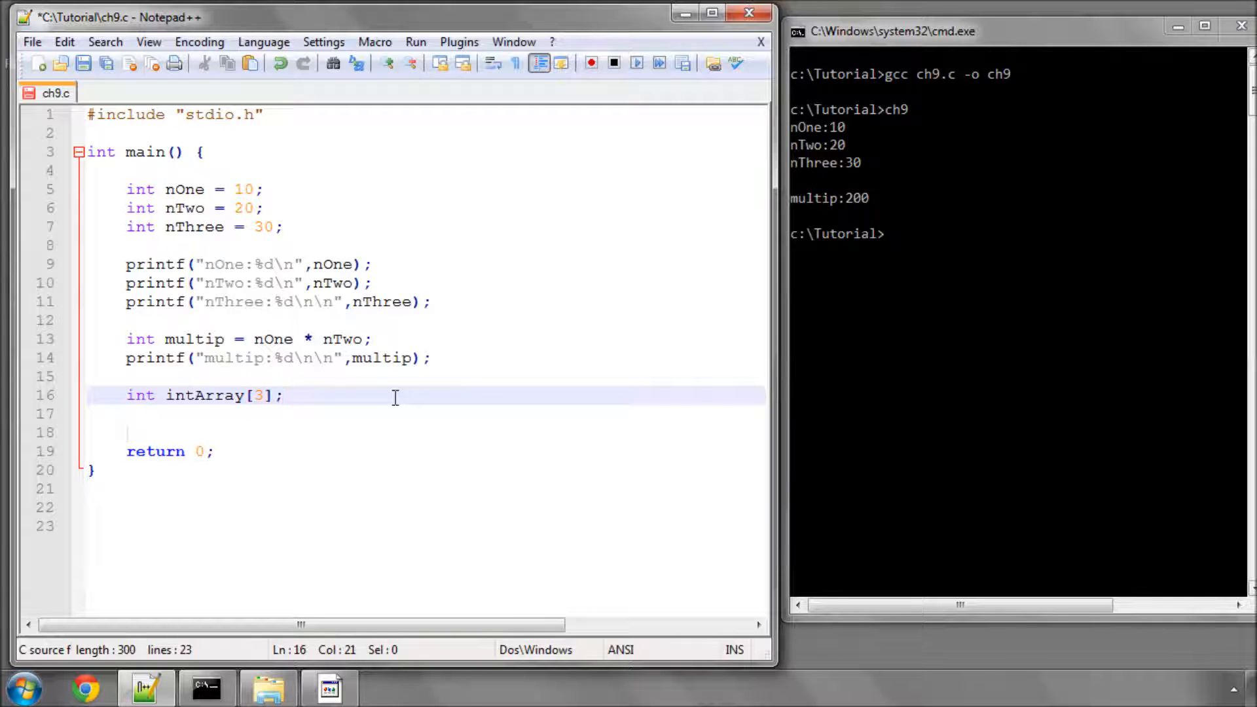
key(enter)
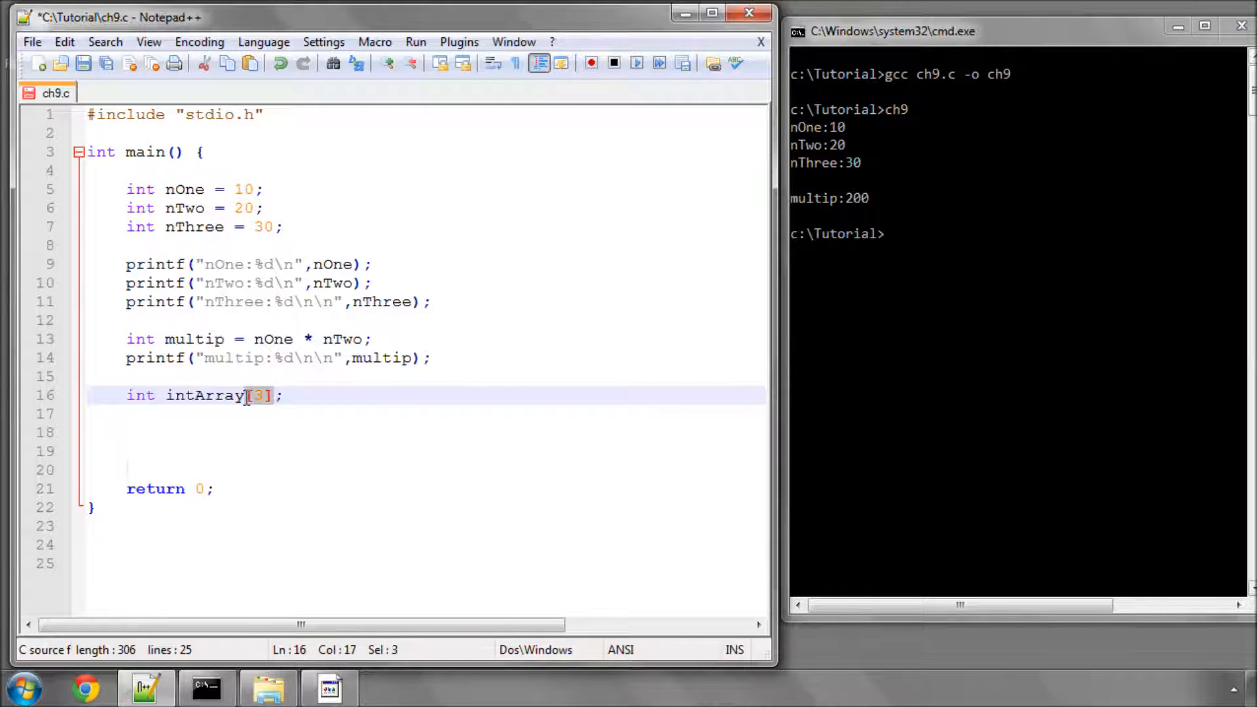
Initialise the intArray declaration to { 10, 20, 30 }, correcting mistyped values.
click(286, 396)
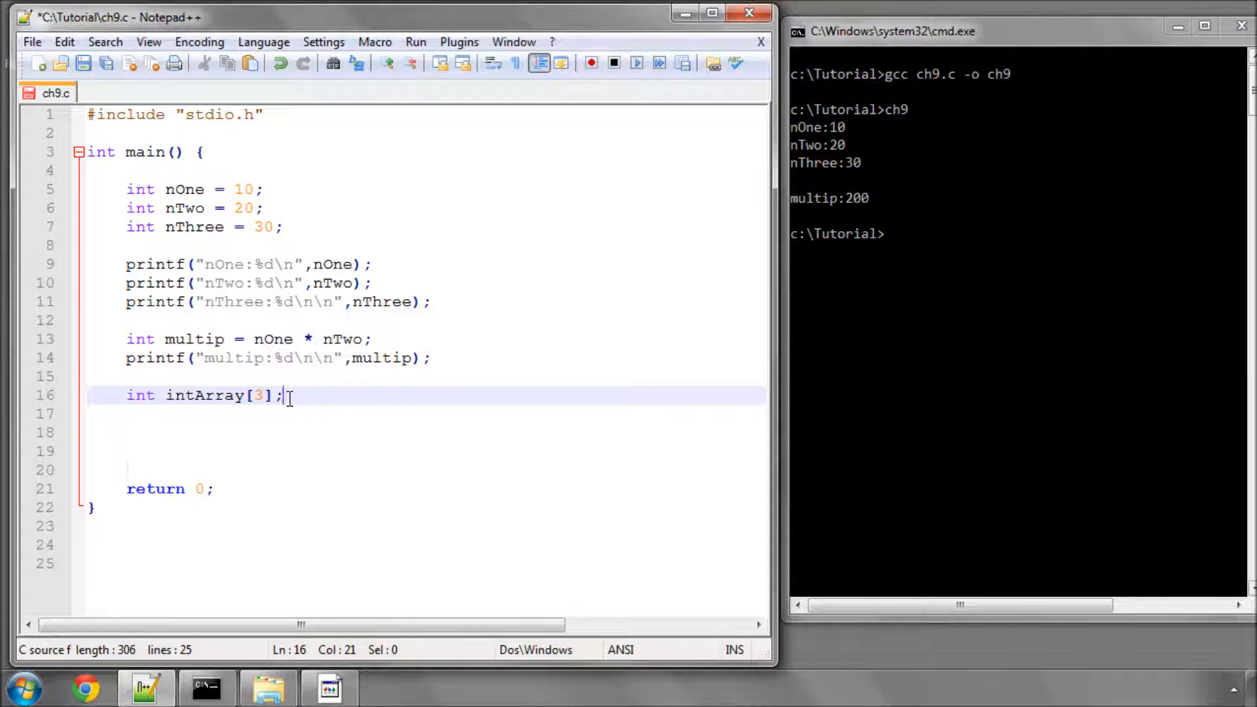
text(=)
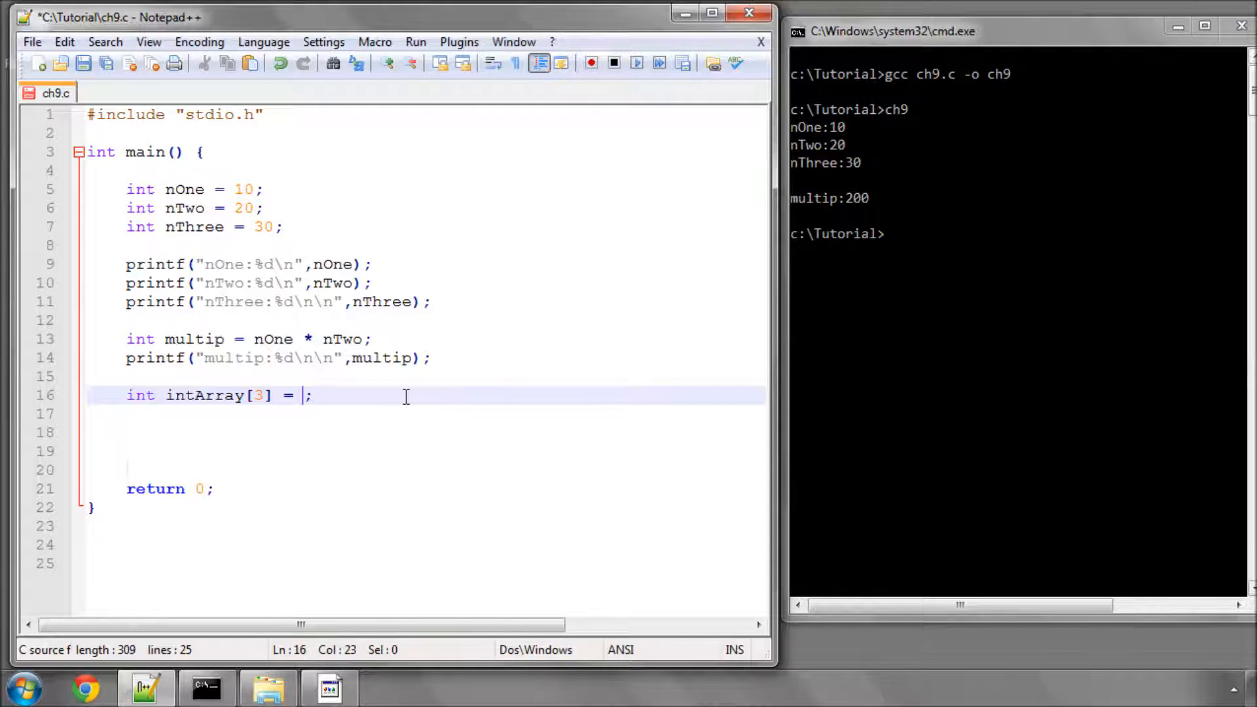
text({)
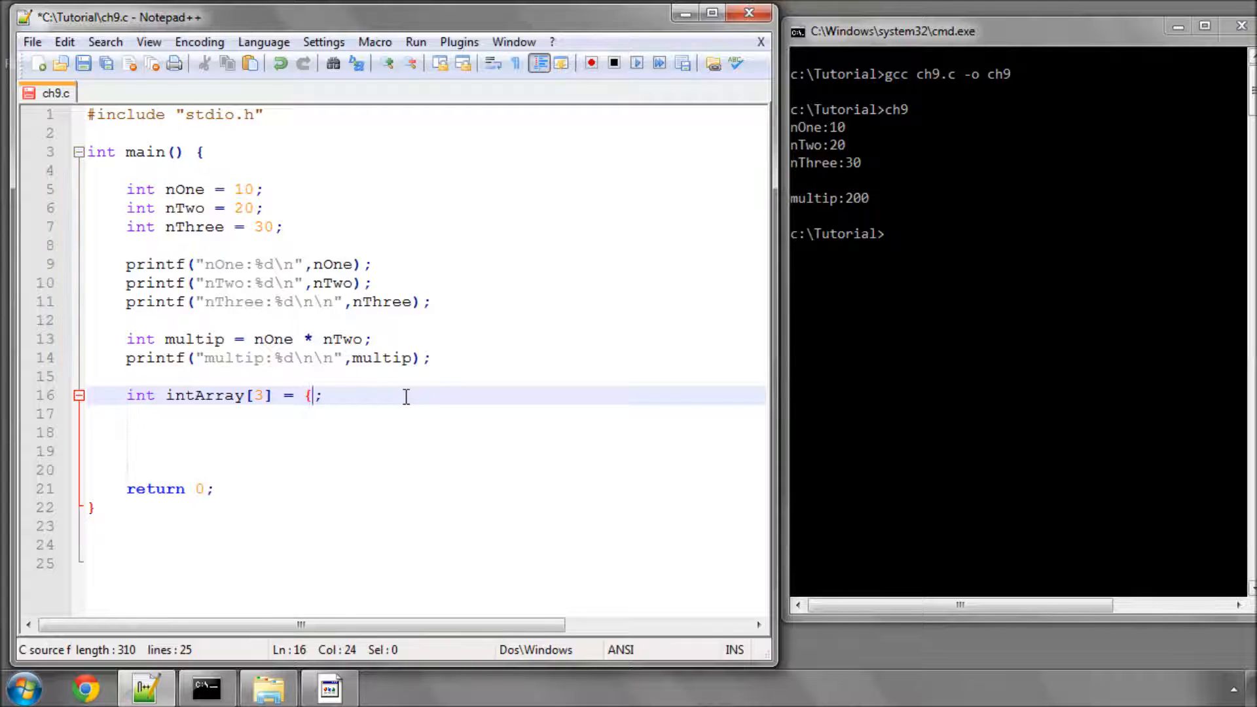
text(};)
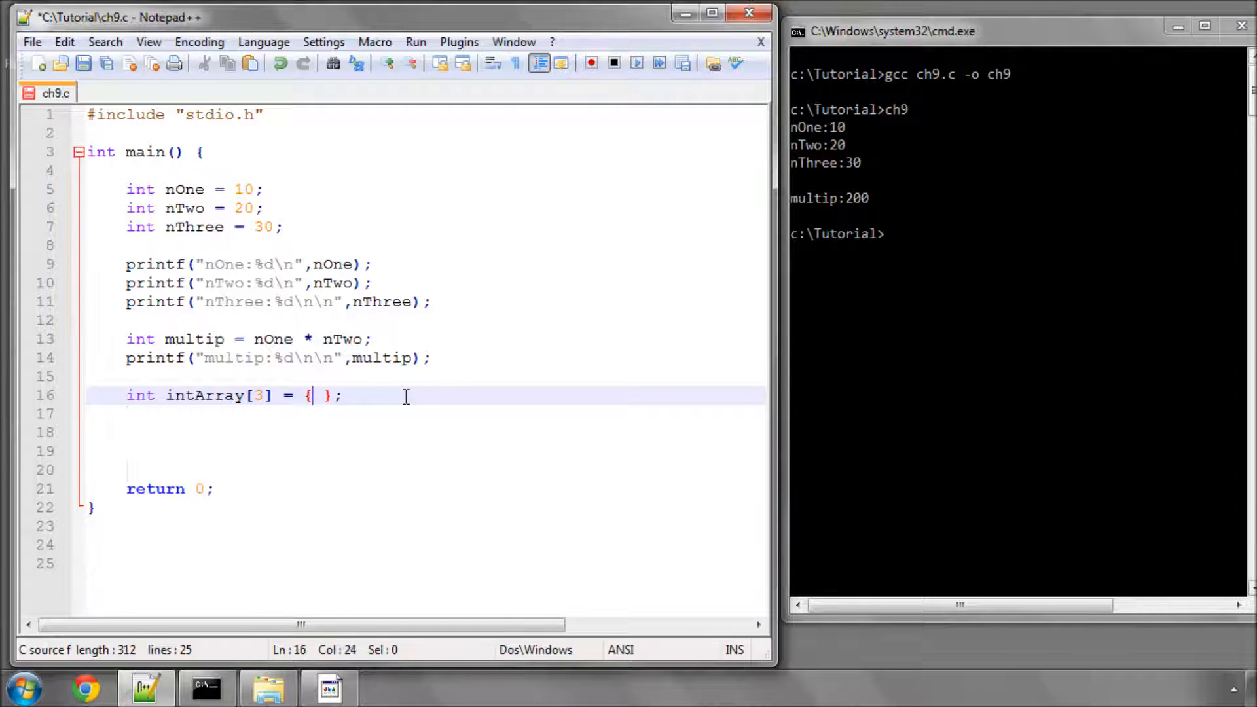
text(10,)
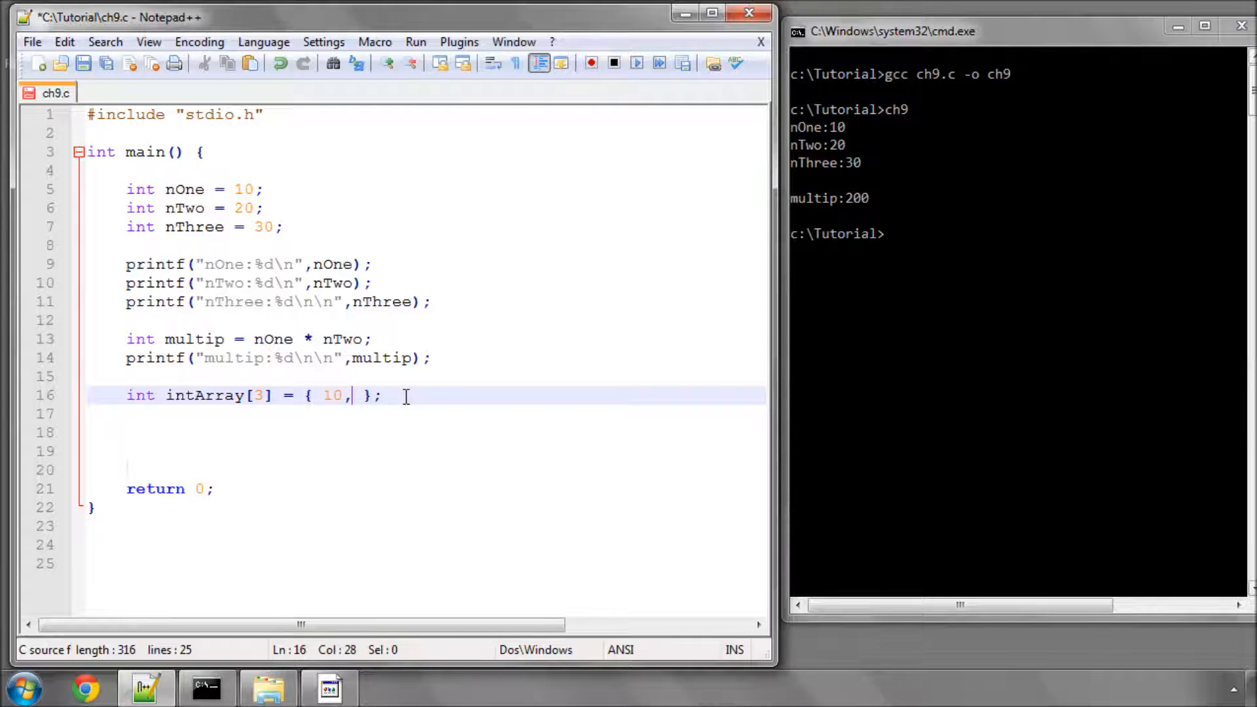
text(20, 30)
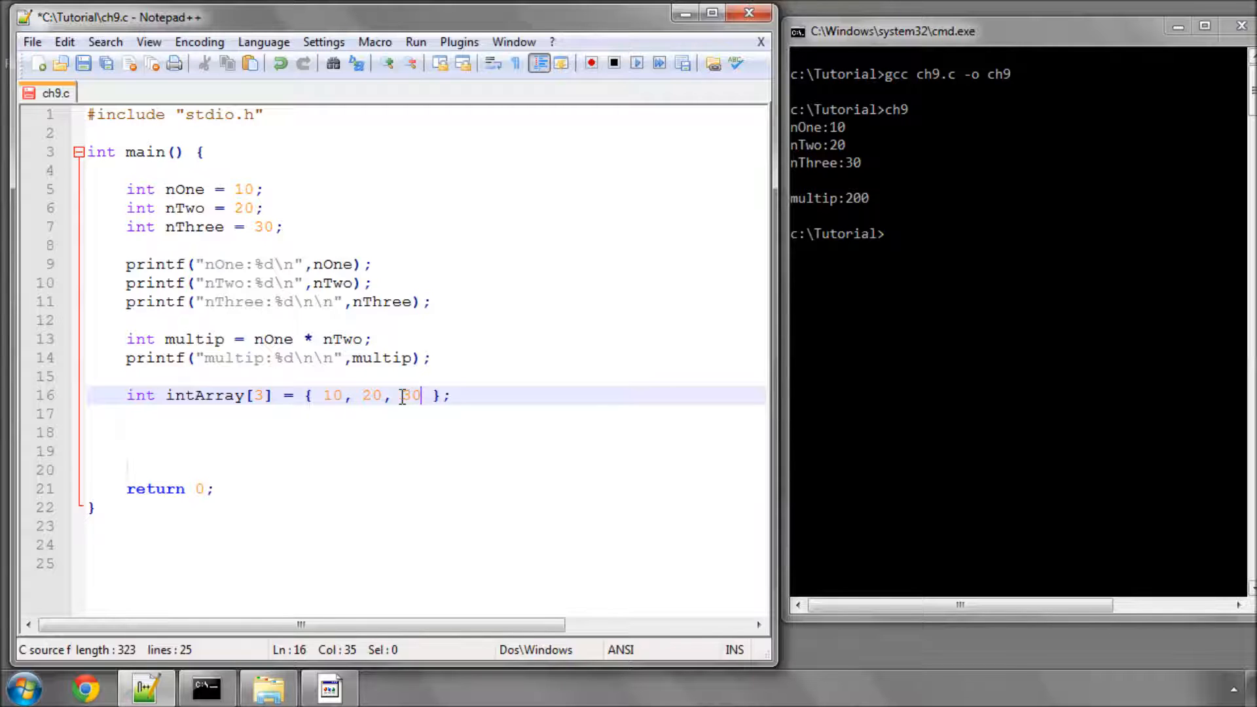
double_click(332, 396)
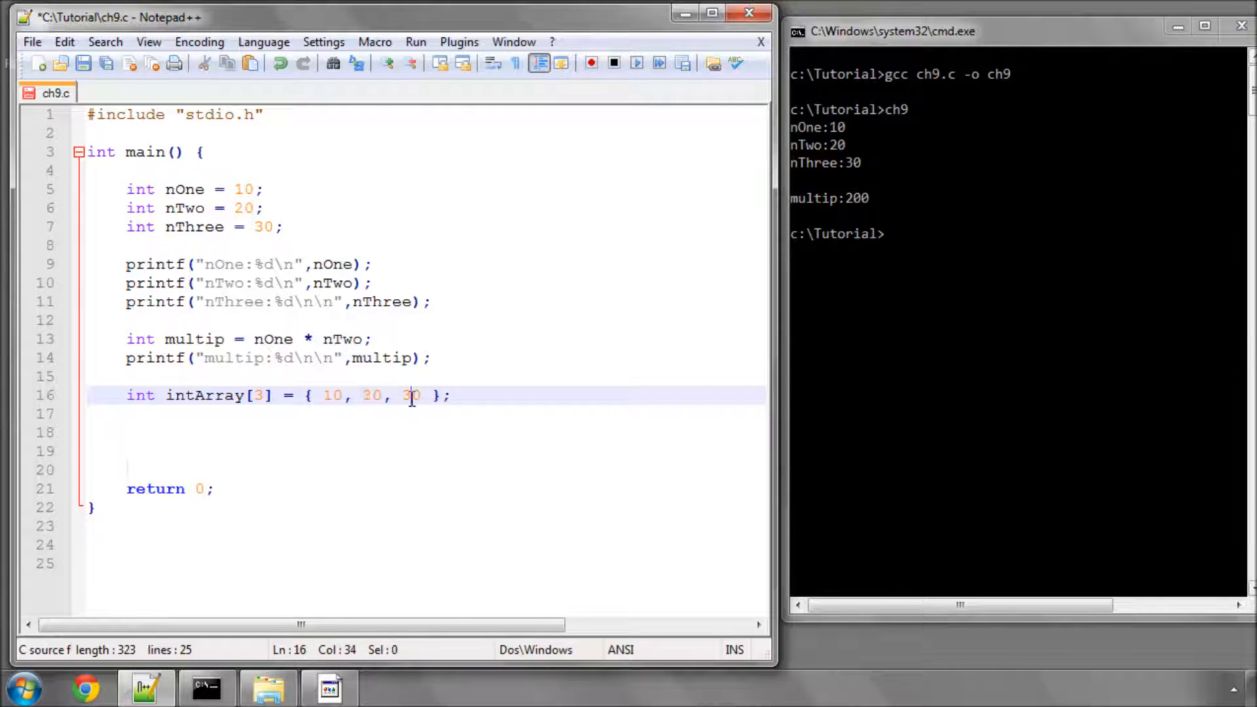
double_click(409, 396)
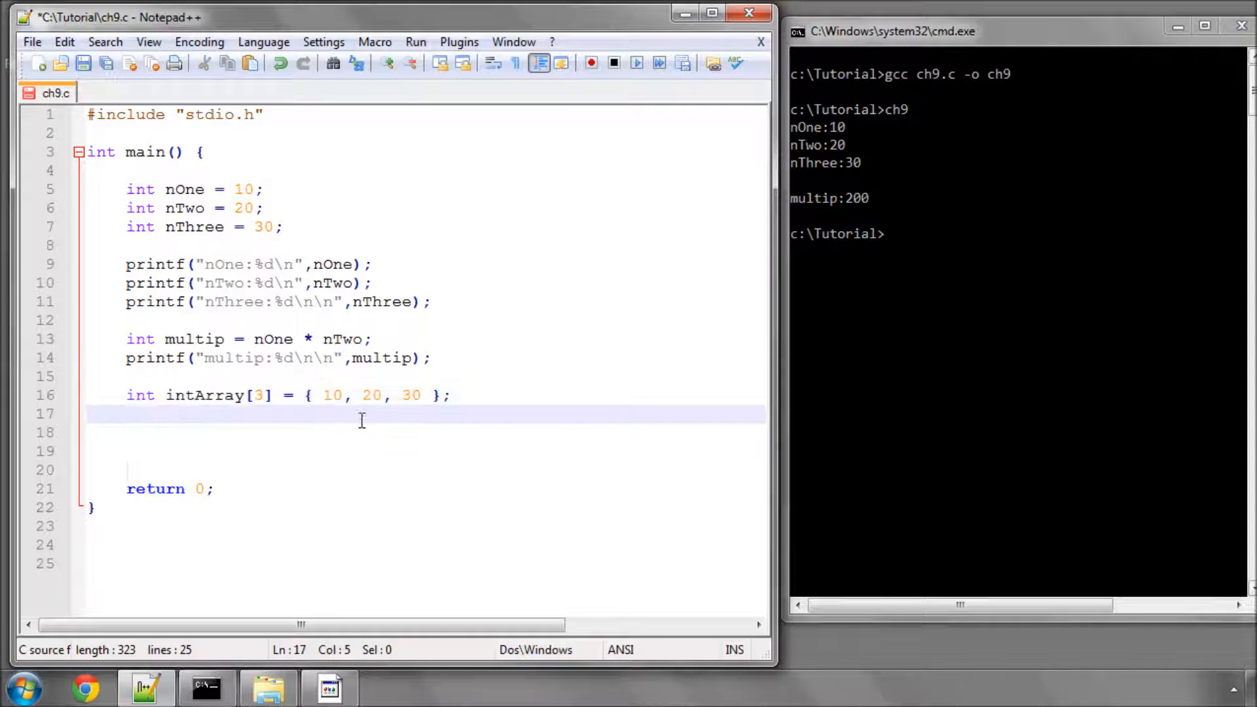
click(449, 432)
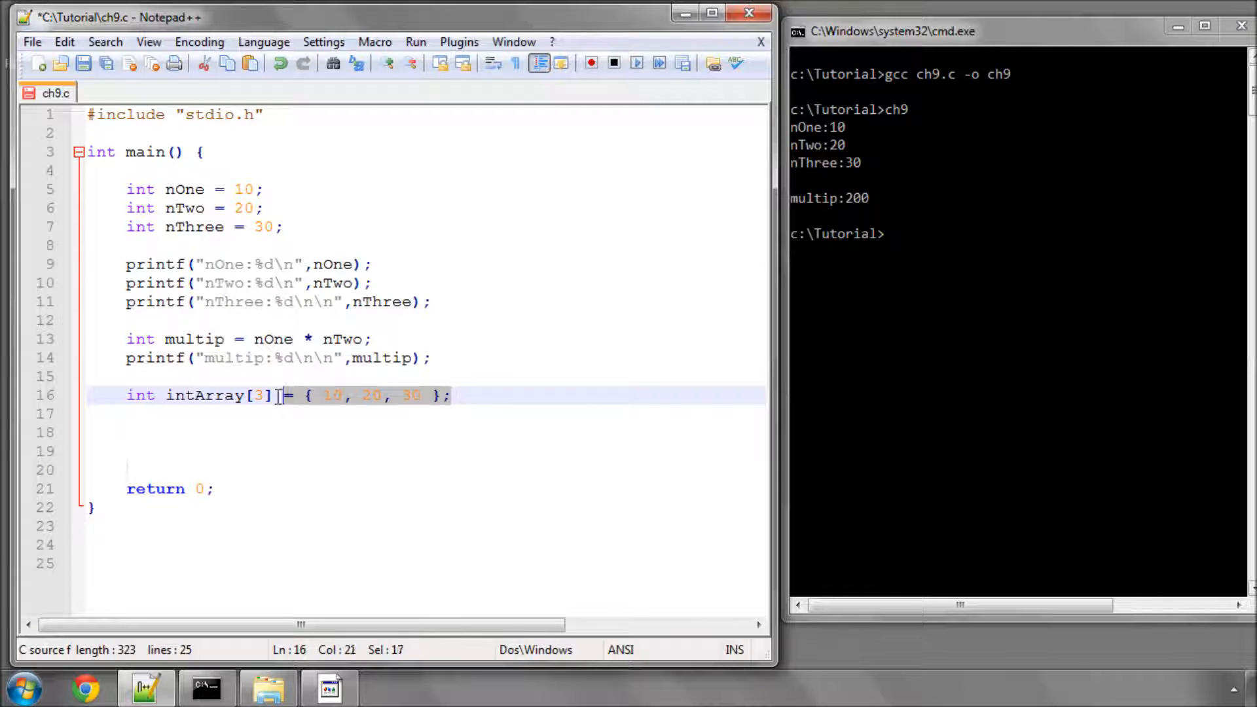
click(451, 396)
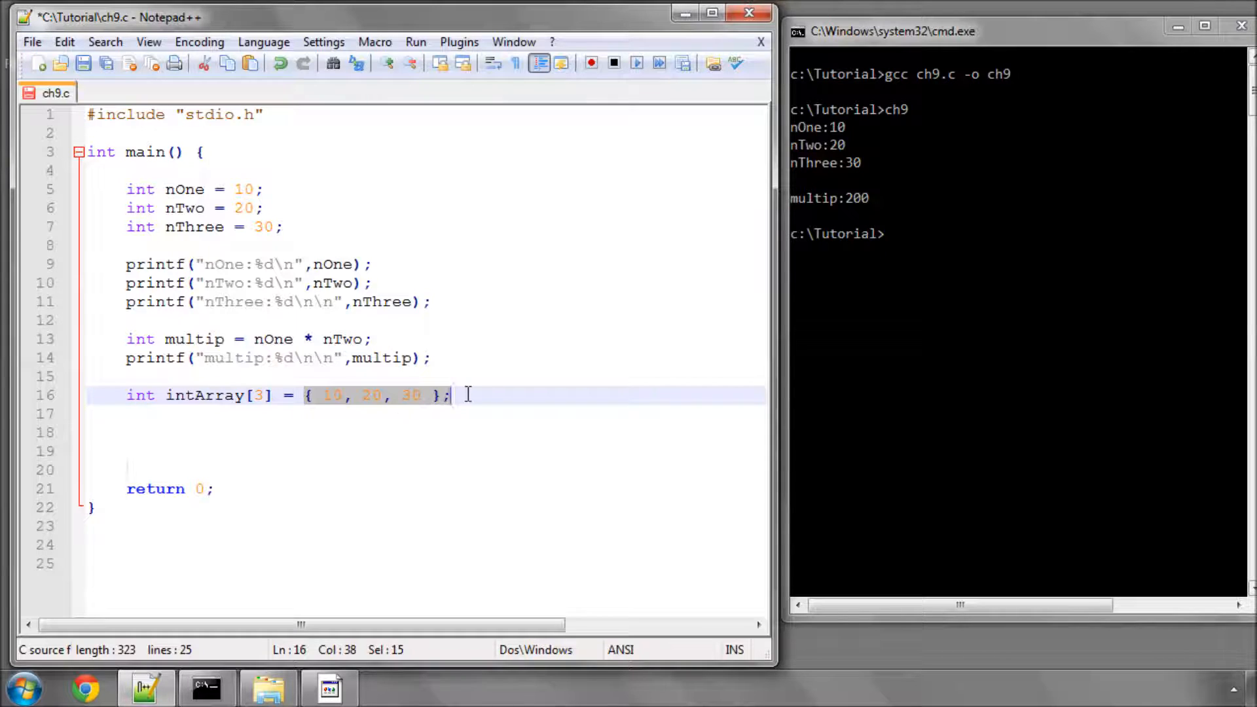
mouse_move(349, 446)
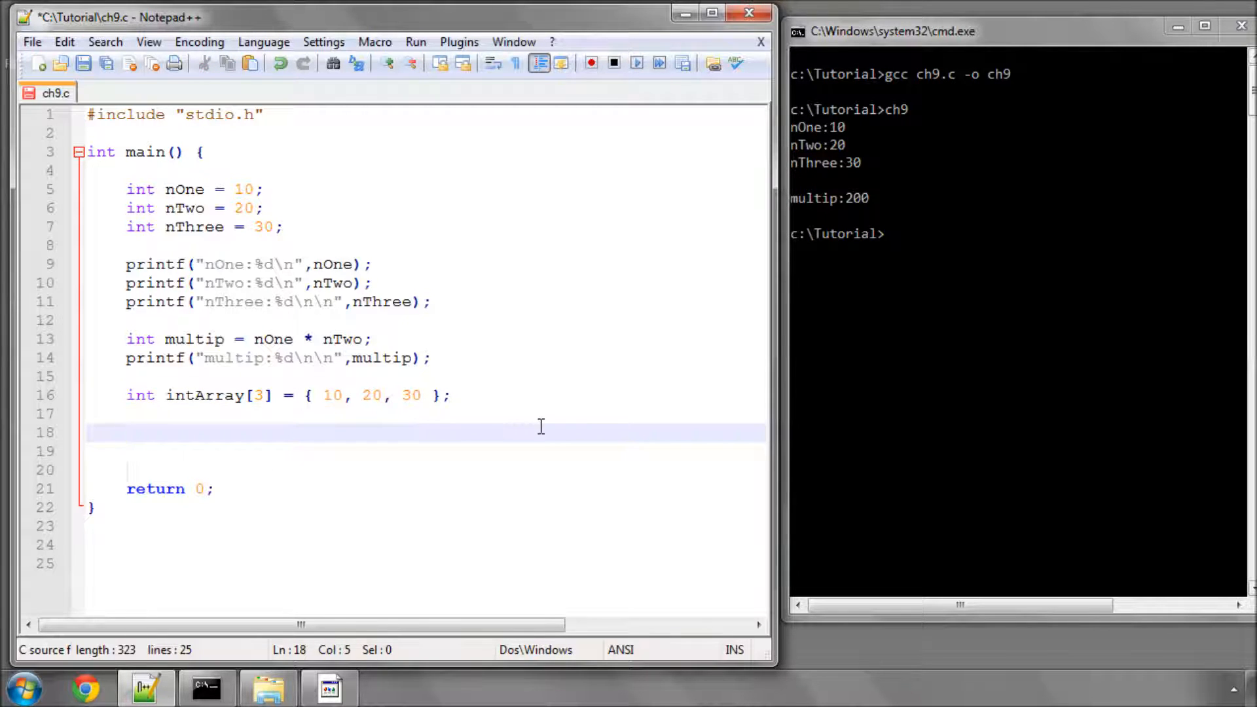
Assign intArray[0] = 40, intArray[2] = 50 and intArray[3] = 60 below the declaration.
click(195, 395)
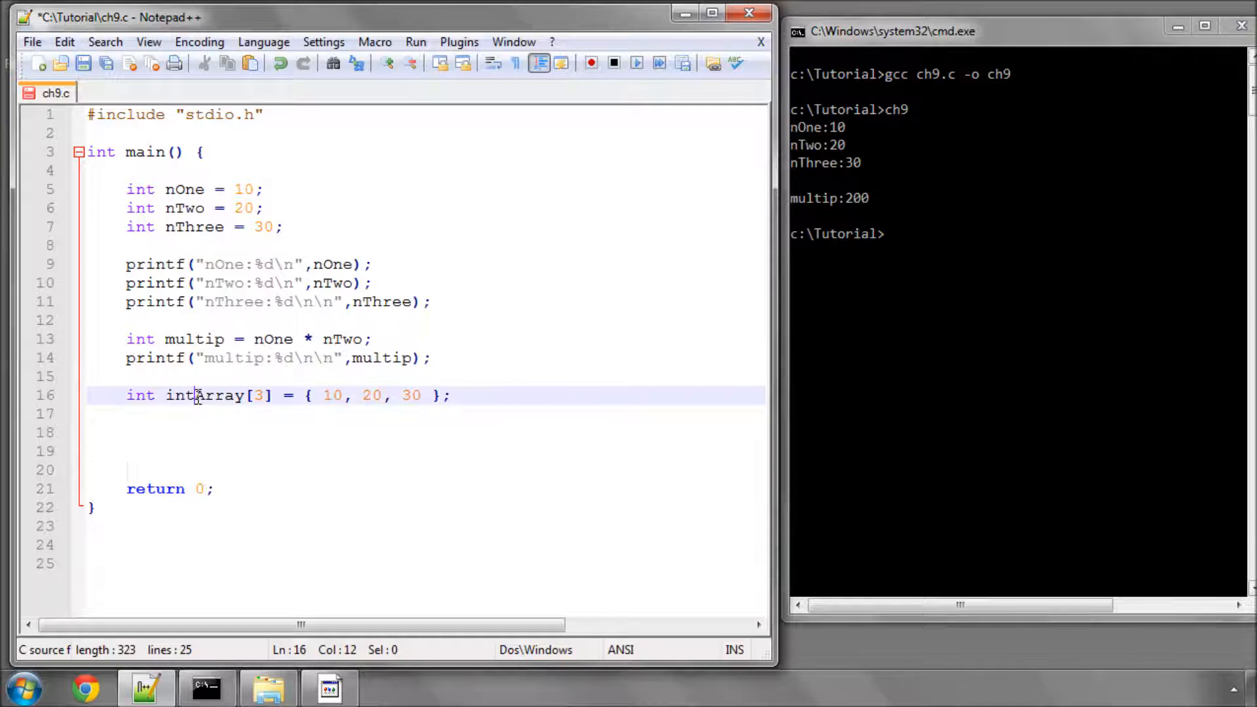
text(intArray)
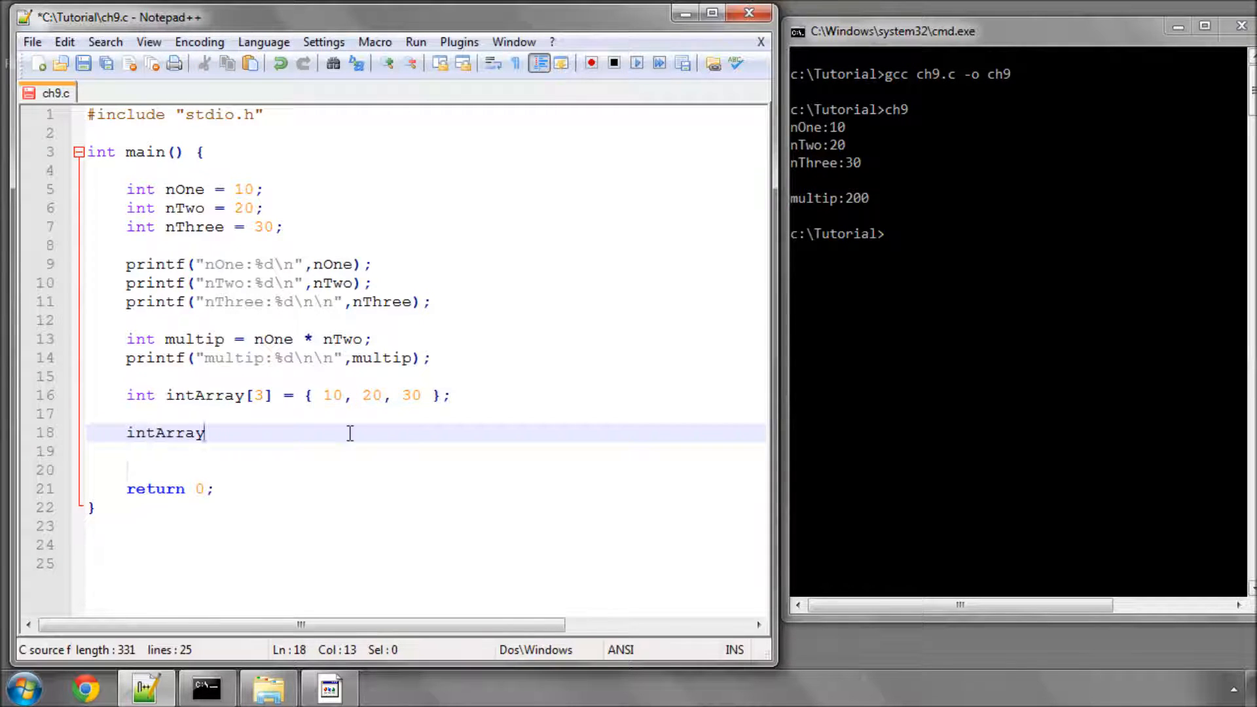
text([])
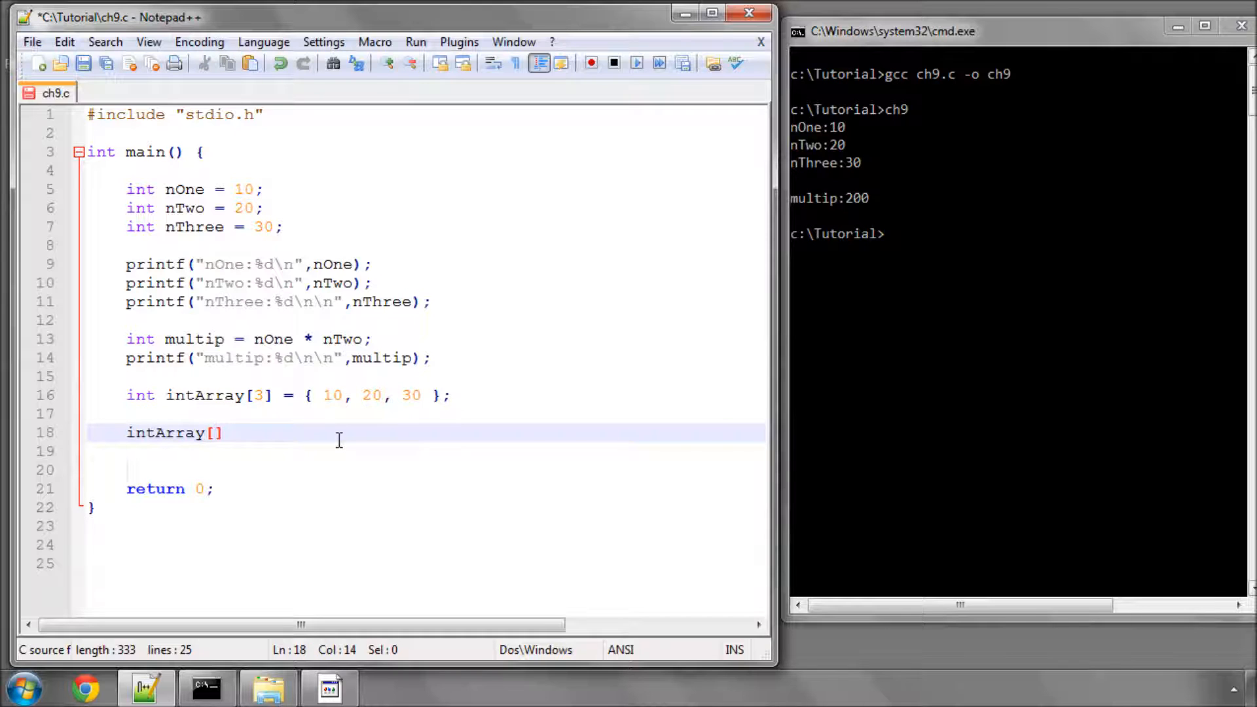
text(0)
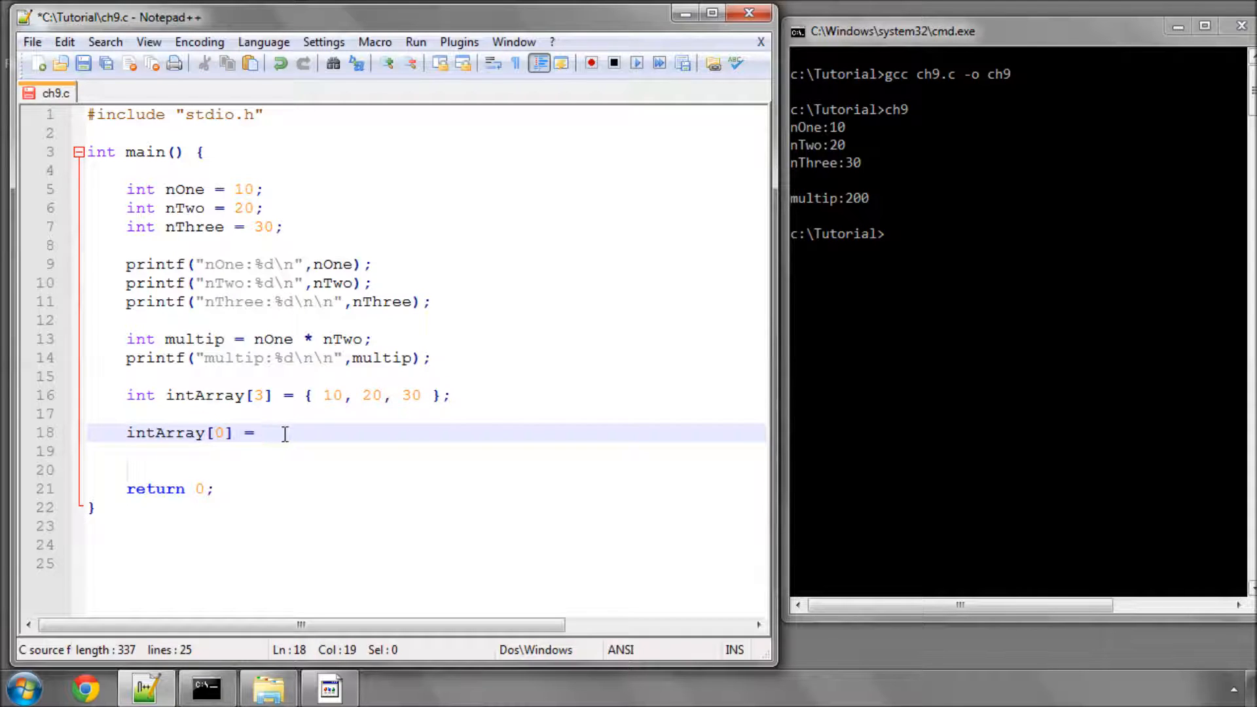
text(40;)
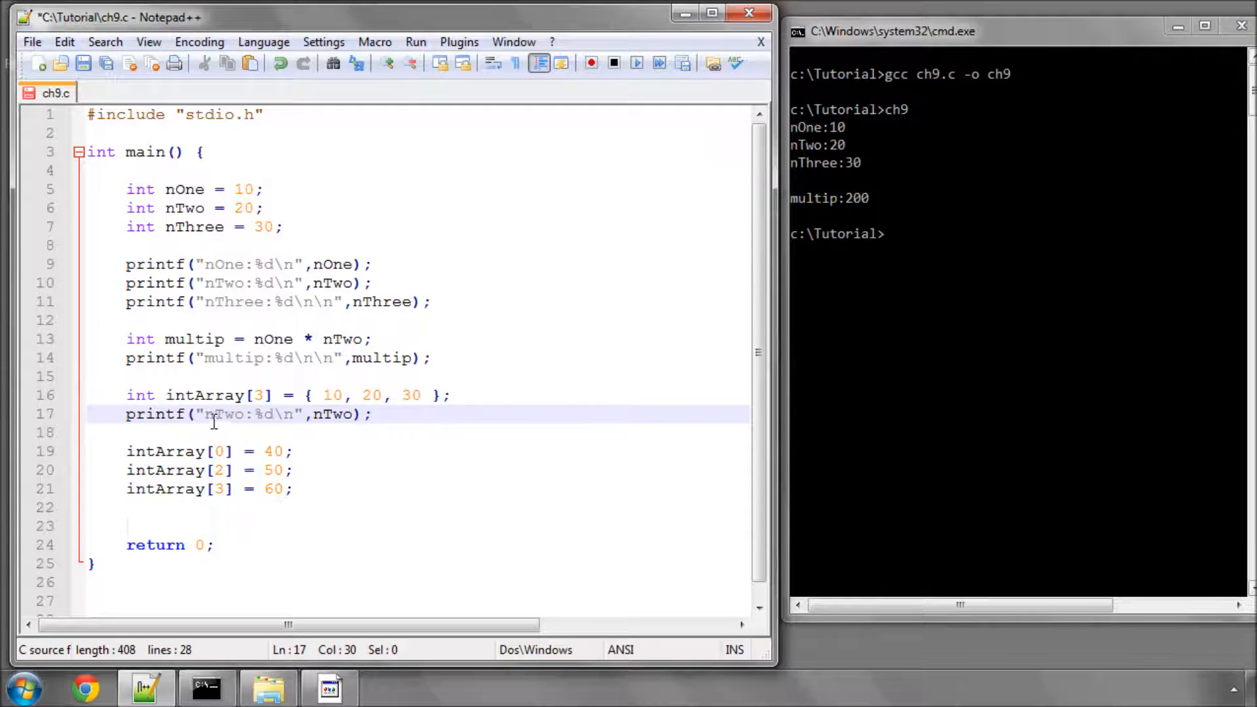
text(intArray)
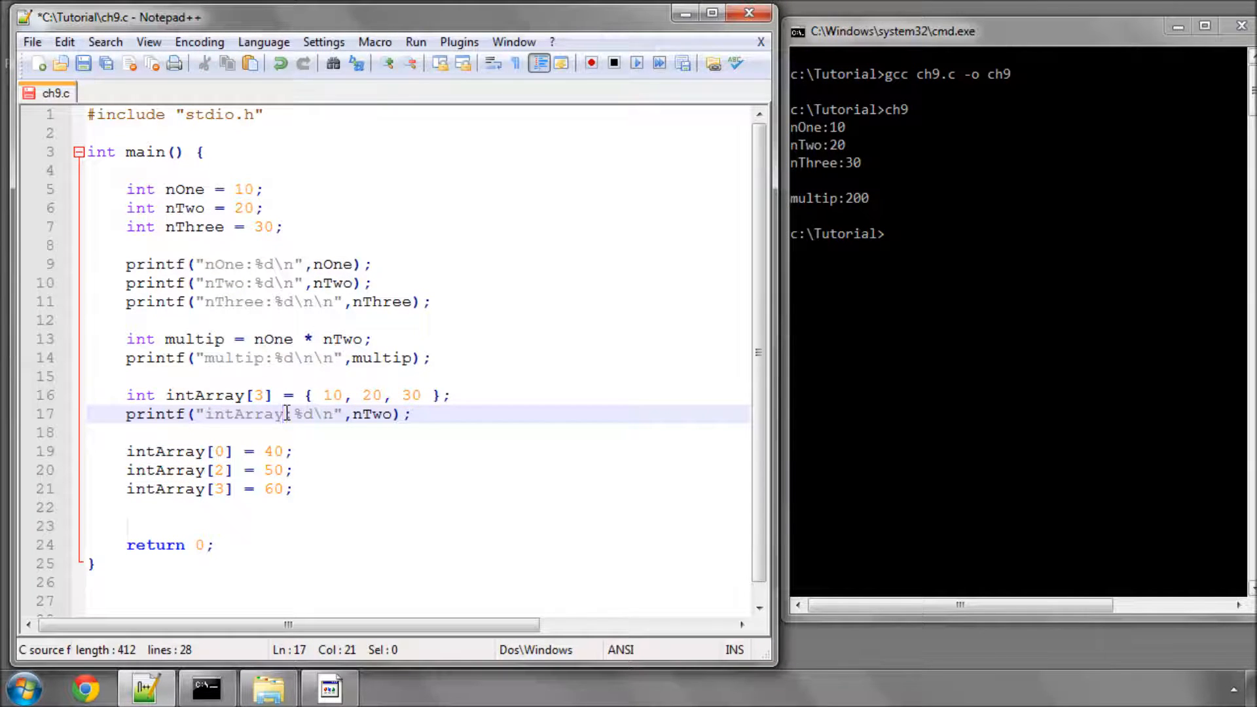
Relabel the printf after the declaration to print intArray[0], with lines for indices 1 and 2.
text([])
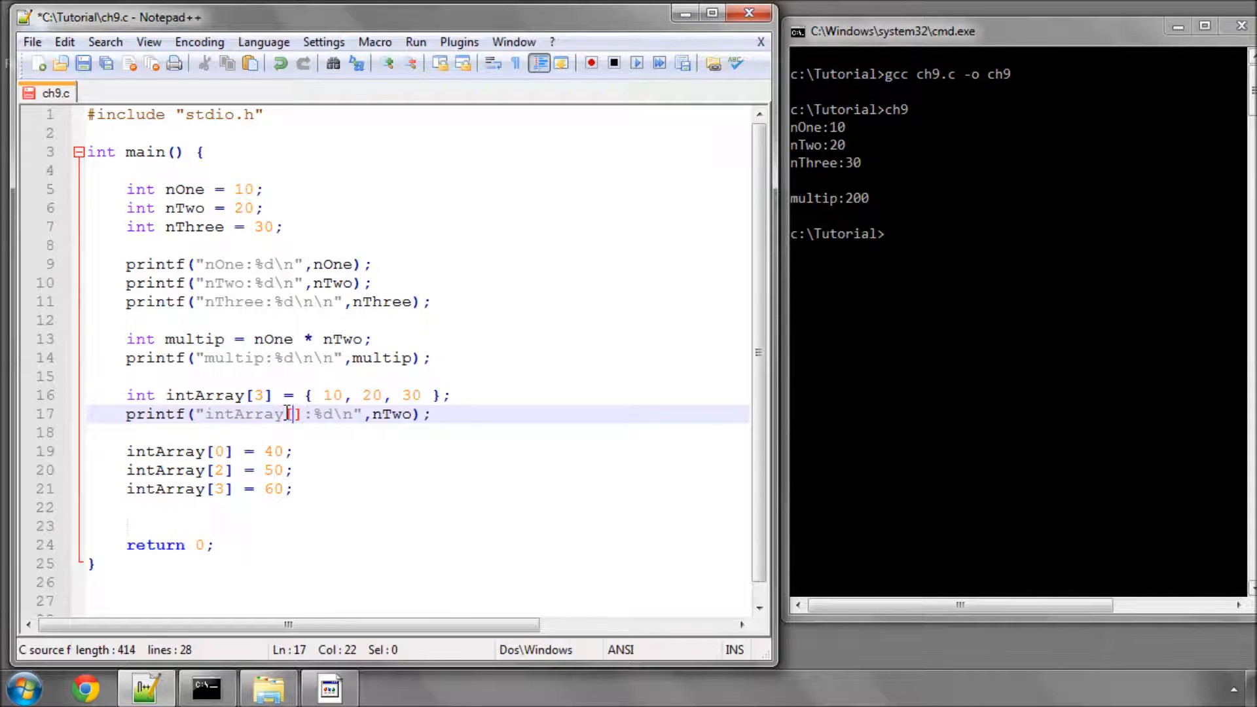
text(0)
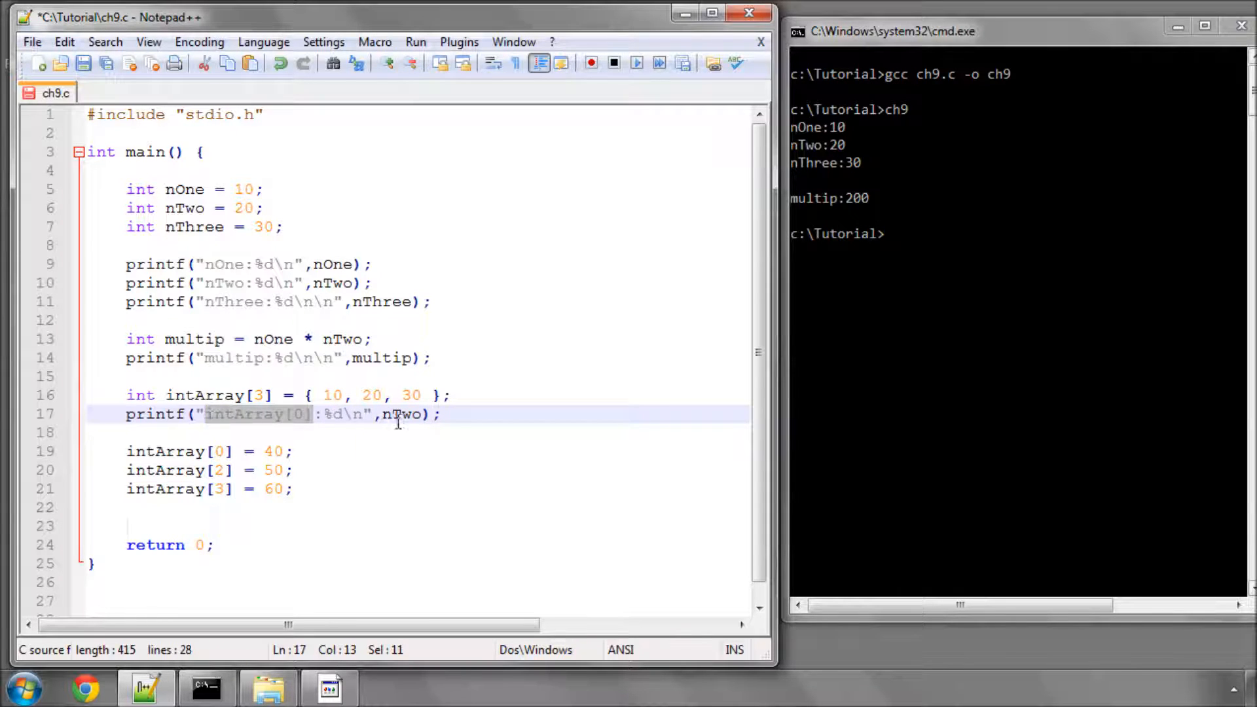
text(intArray[0])
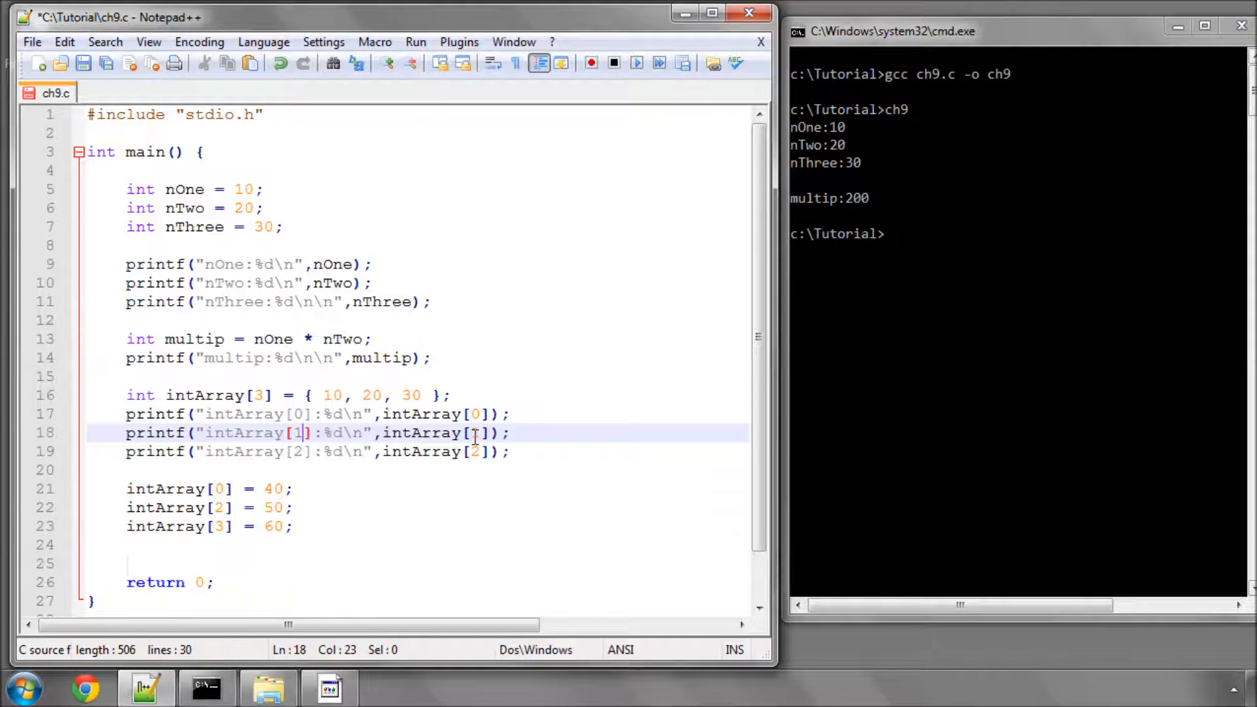
drag(458, 394, 510, 451)
text(\n)
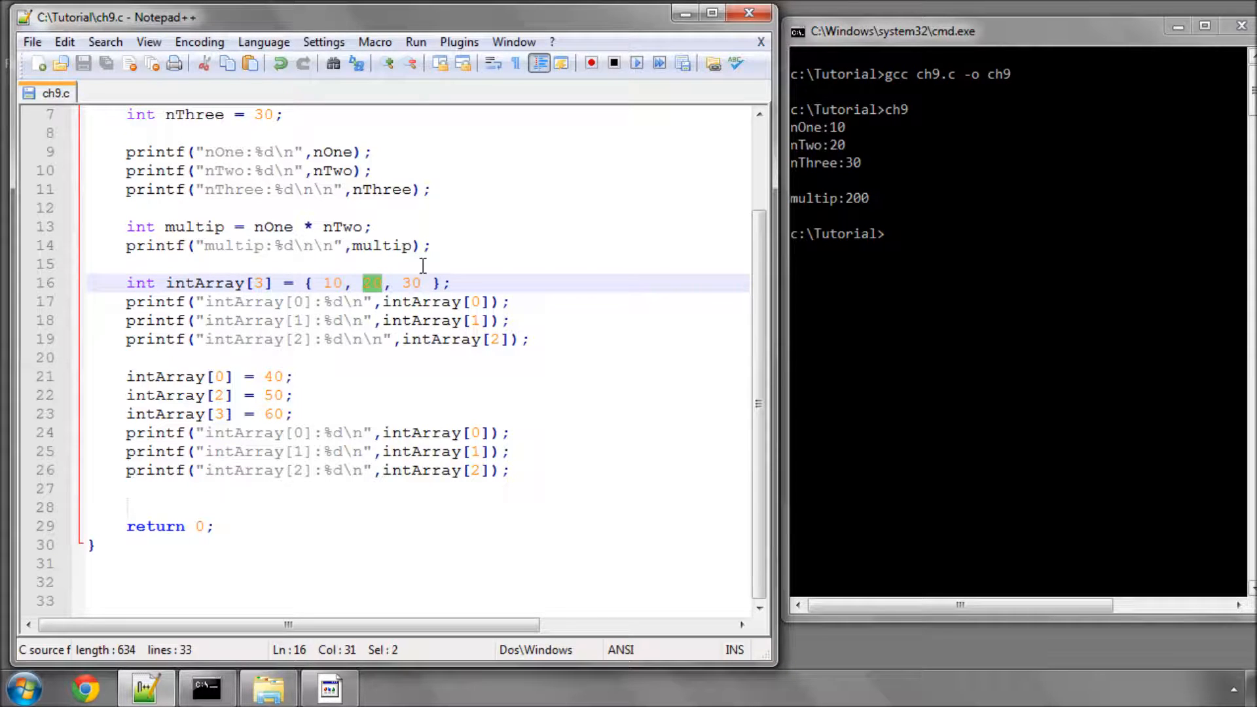
Paste the three element prints after the assignments and change assignment indices to 0, 1, 2.
text(20)
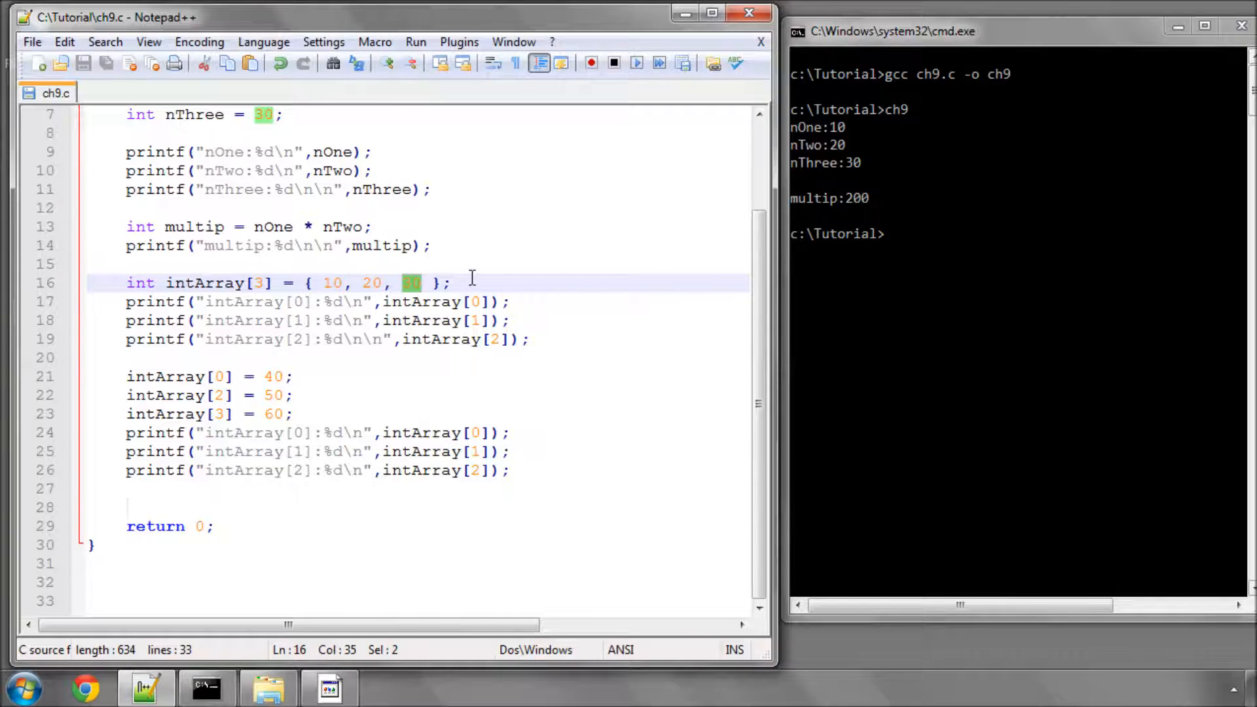
mouse_move(274, 282)
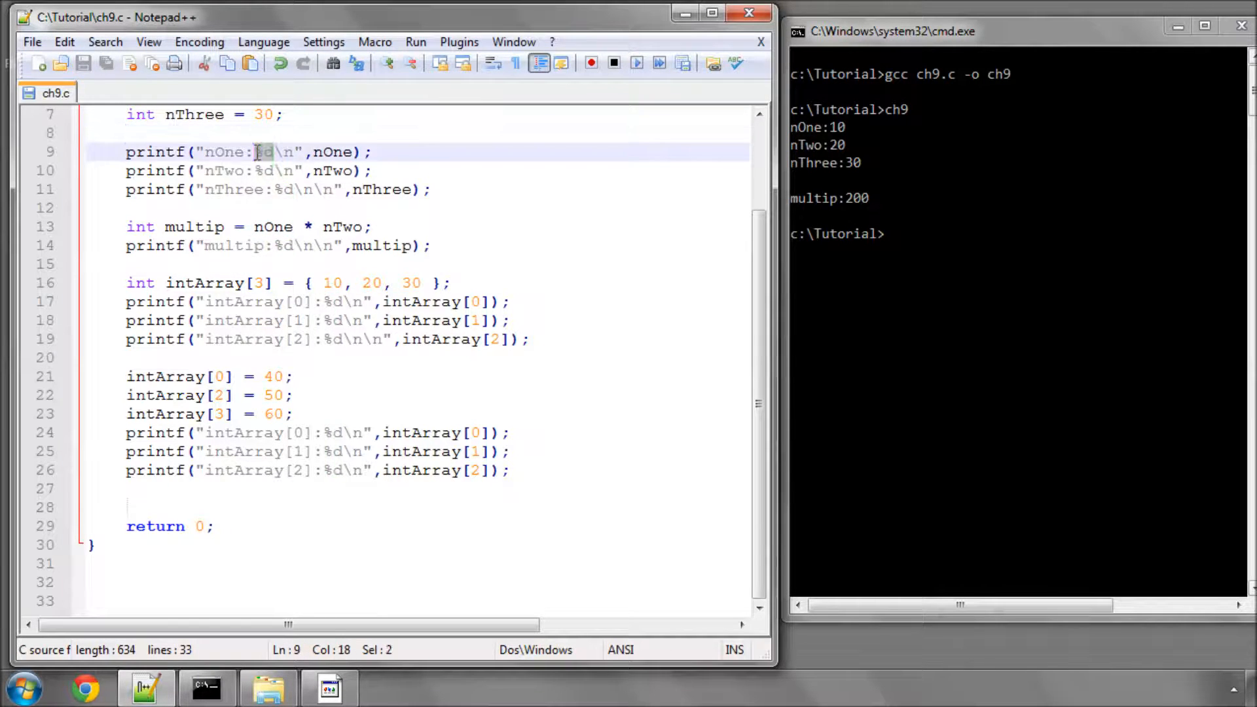
double_click(331, 151)
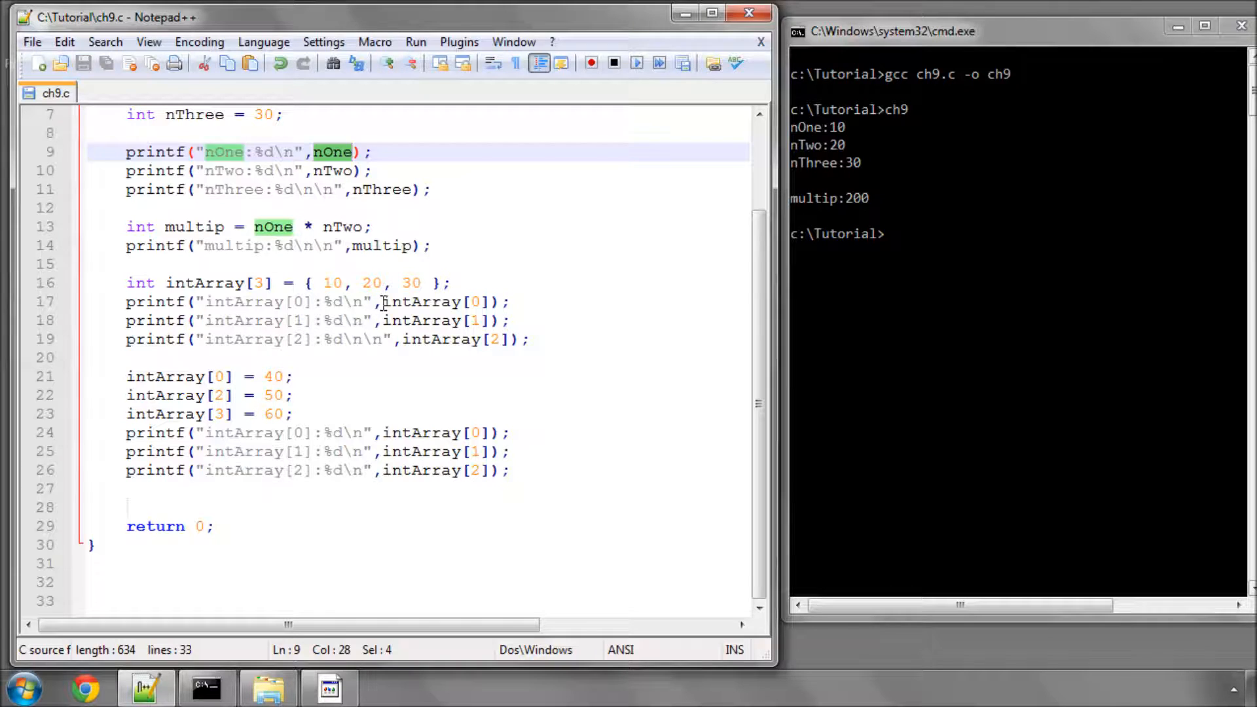
click(451, 283)
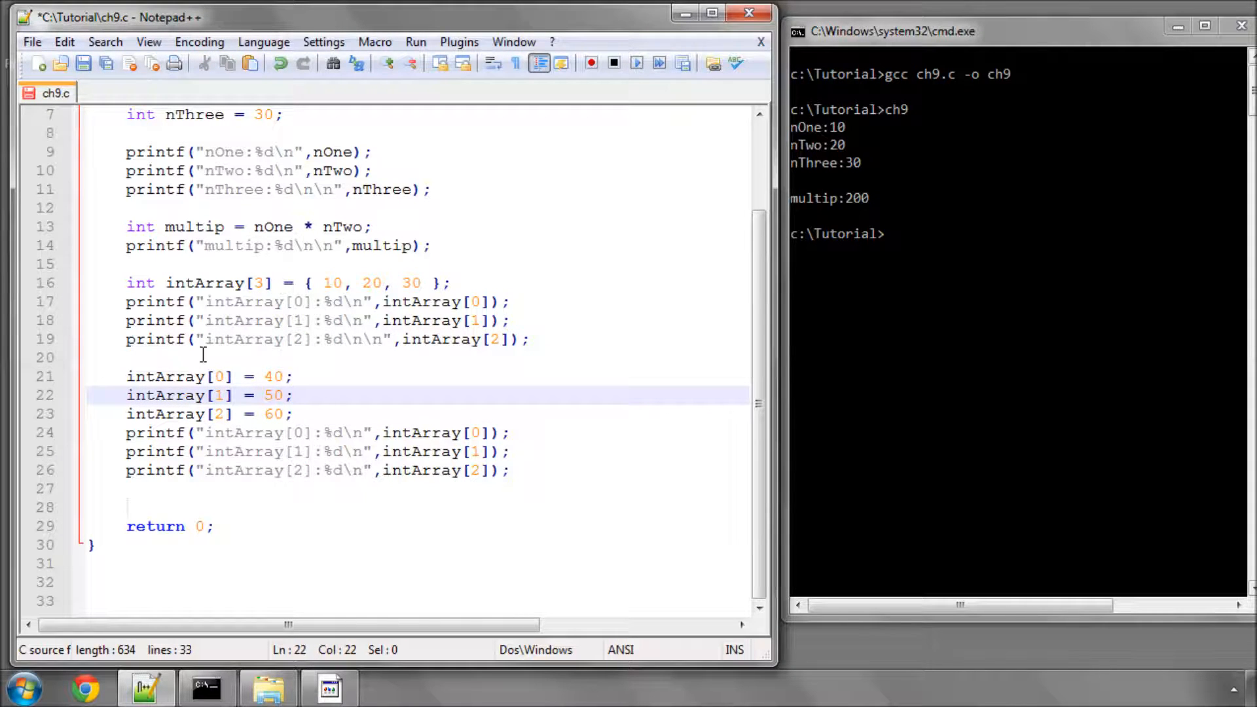
double_click(272, 376)
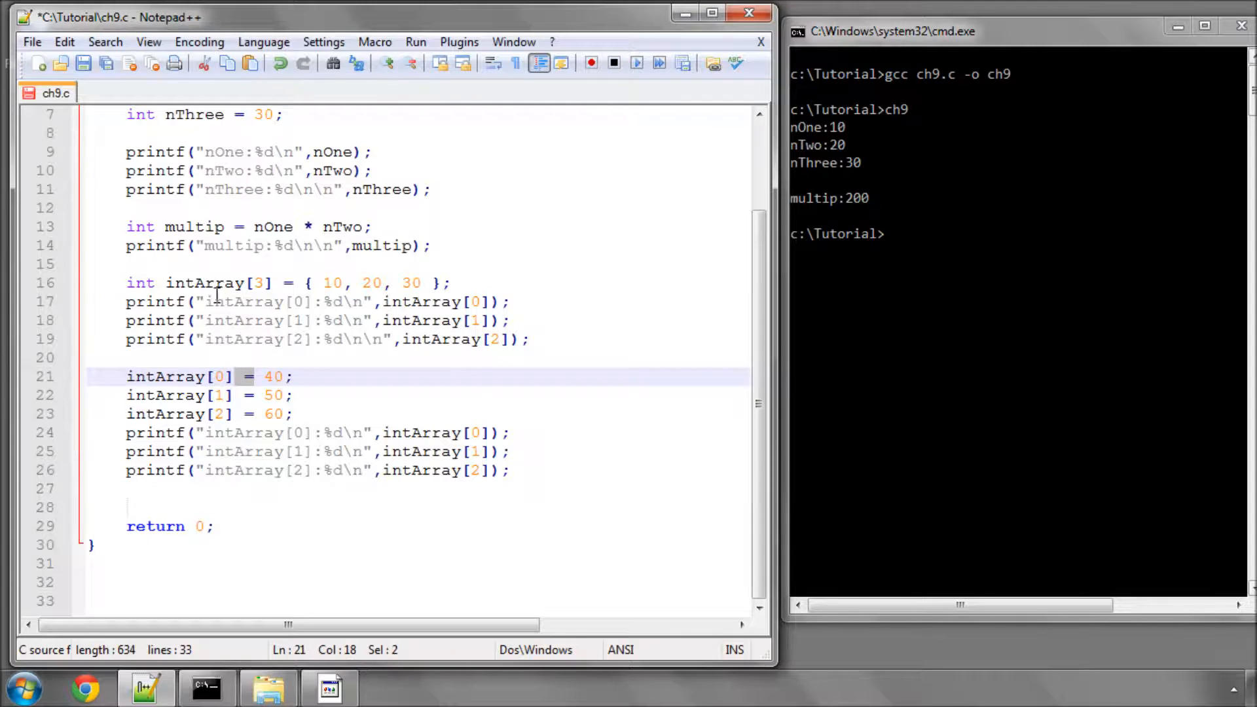
double_click(164, 376)
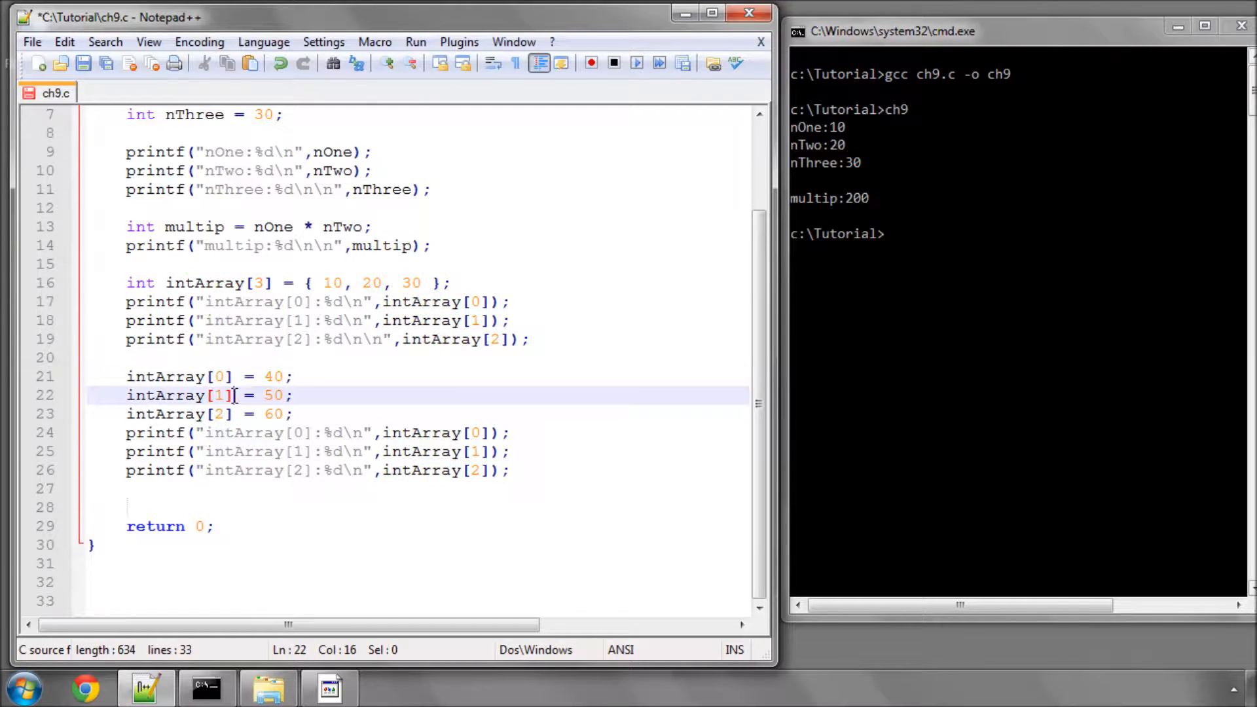
click(217, 376)
text(gcc ch9.c -o ch9)
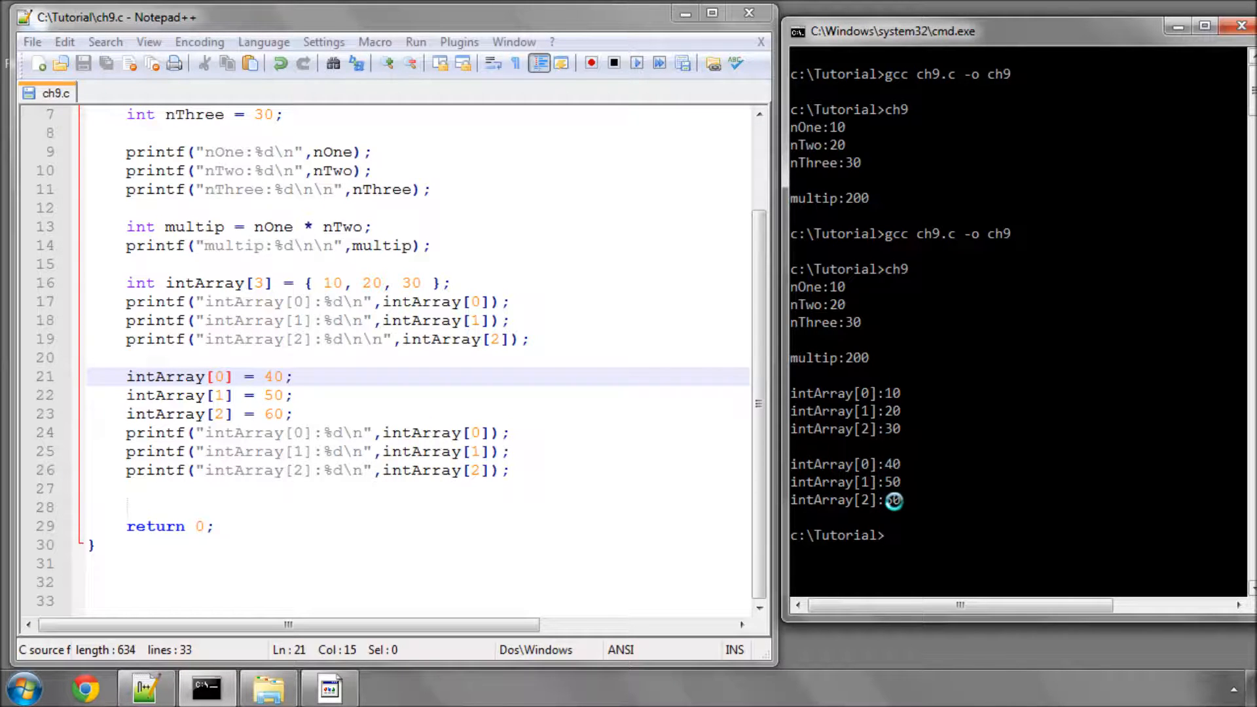
Save ch9.c, rebuild with gcc ch9.c -o ch9, and run ch9 showing 10, 20, 30 then 40, 50, 60.
click(493, 357)
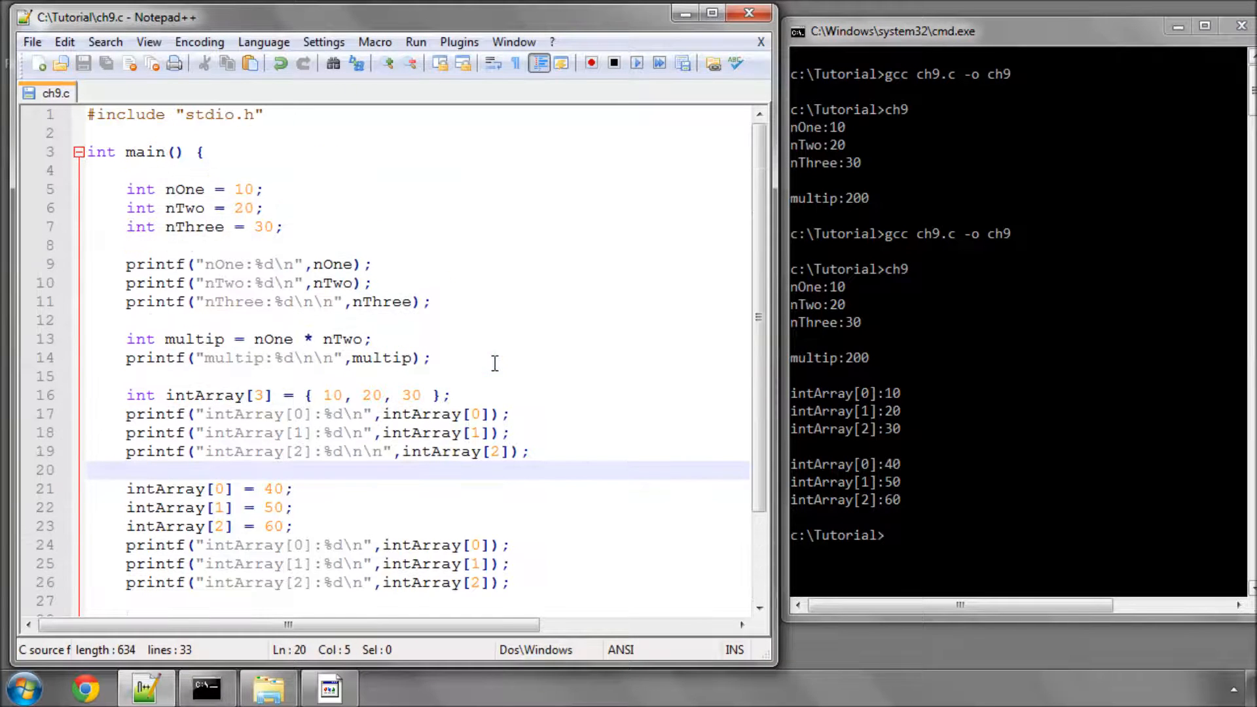
scroll(down, 3)
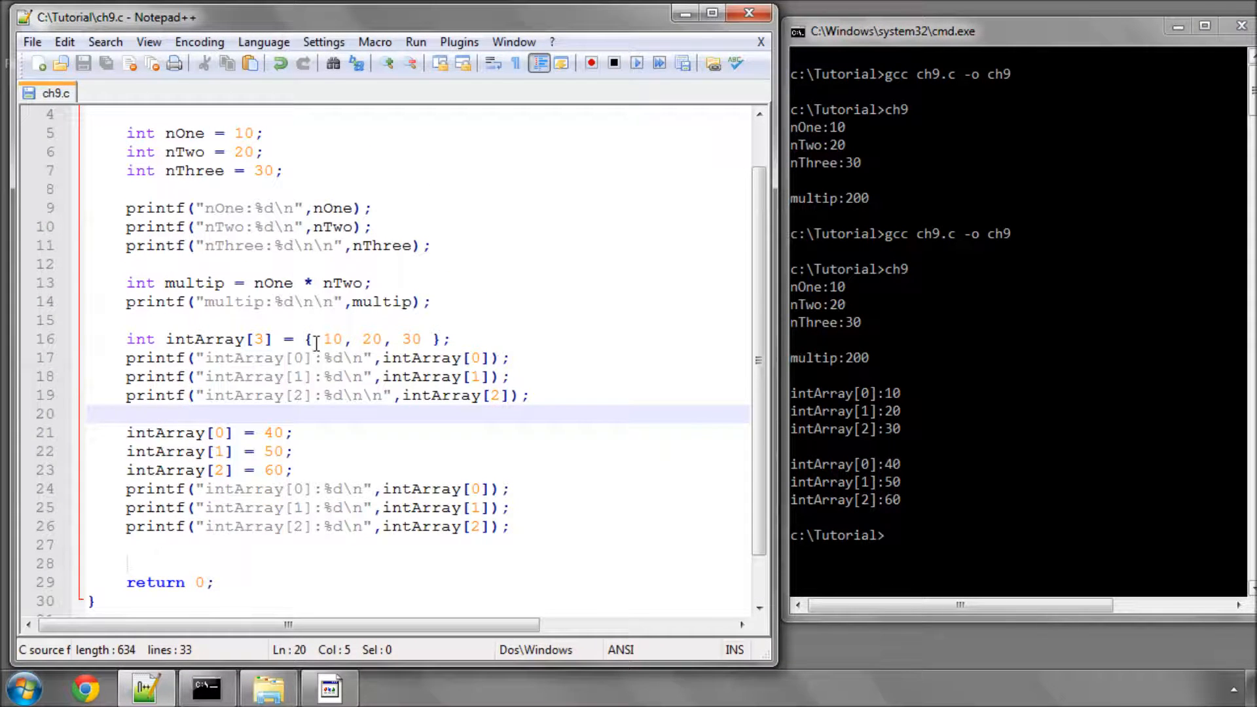
drag(324, 339, 425, 339)
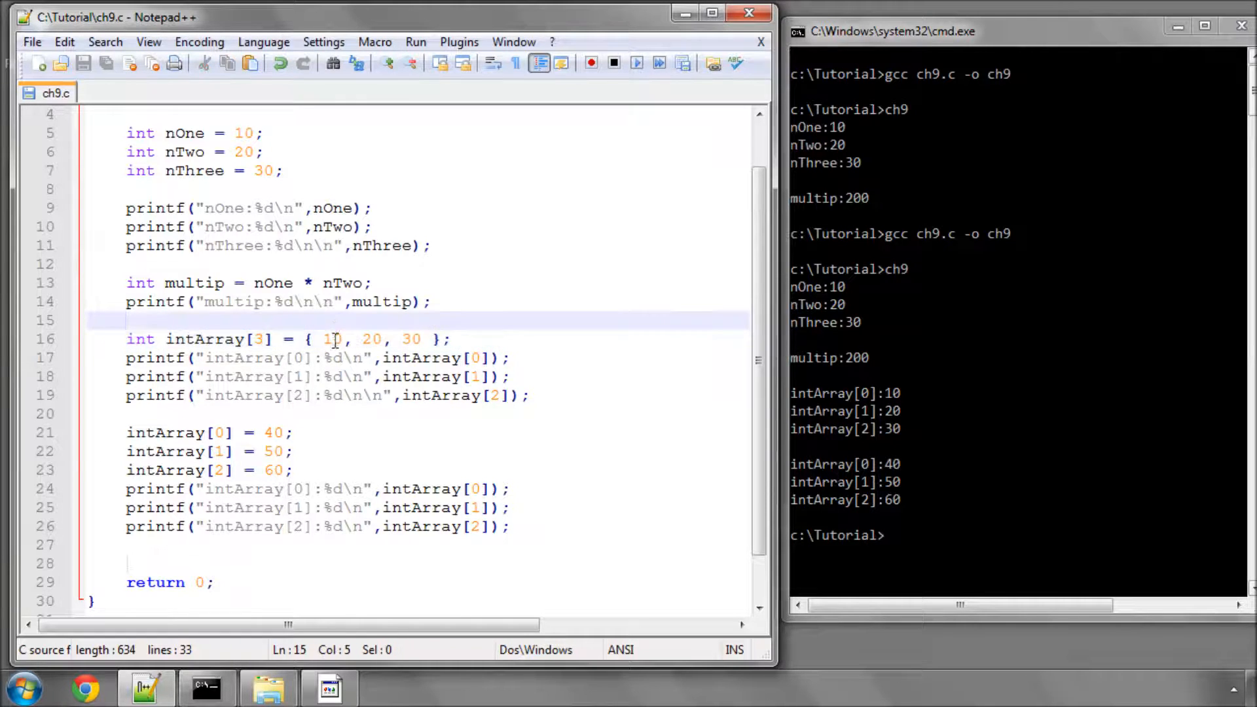
click(347, 339)
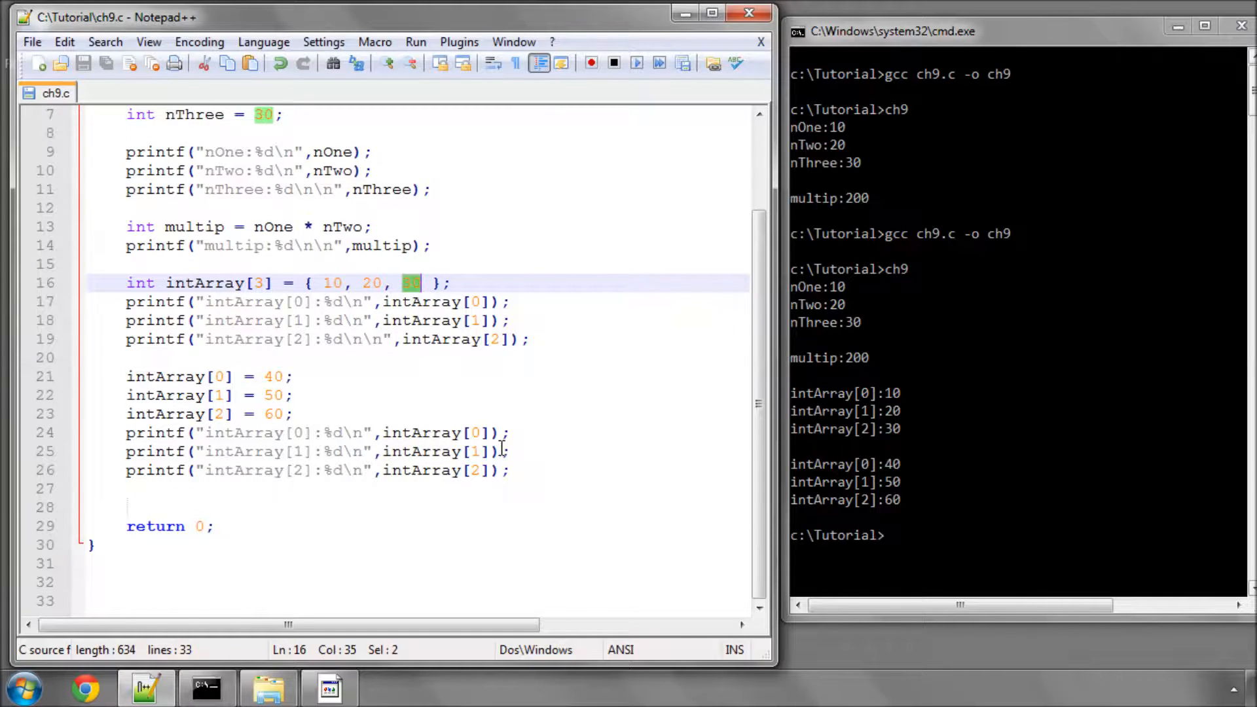
click(511, 451)
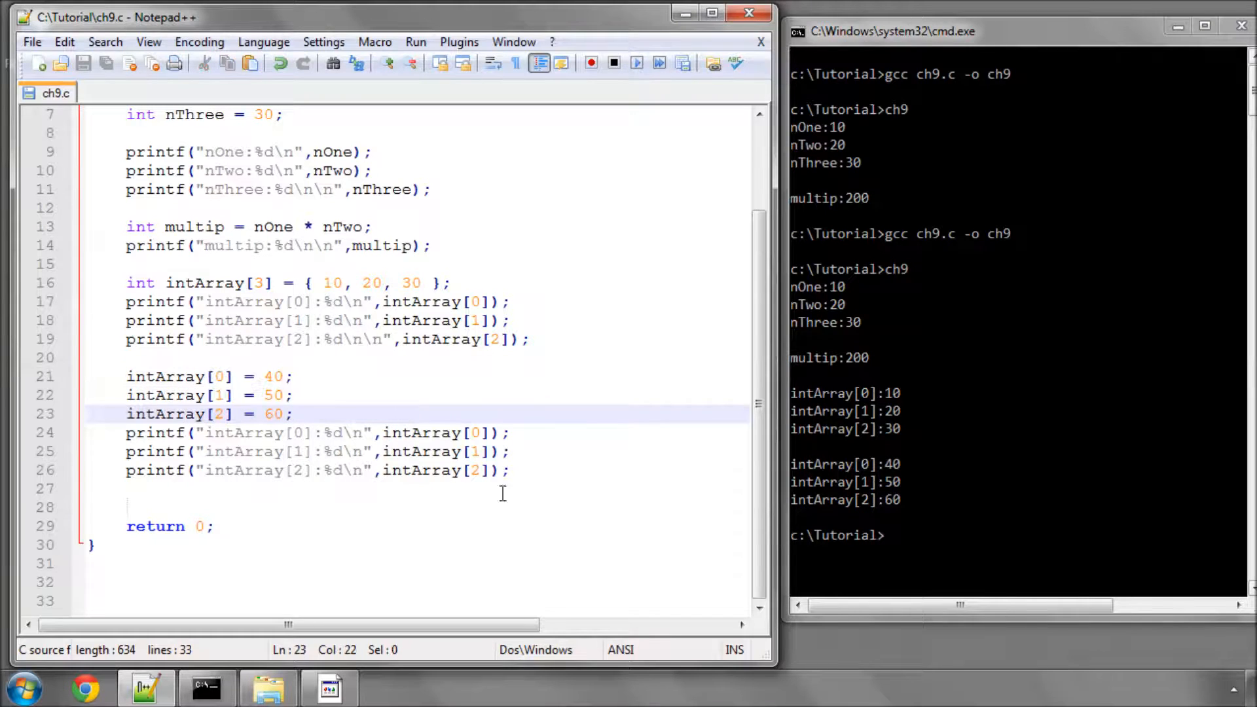
Add a printf for out-of-bounds intArray[12], save, and recompile with gcc ch9.c -o ch9.
click(513, 470)
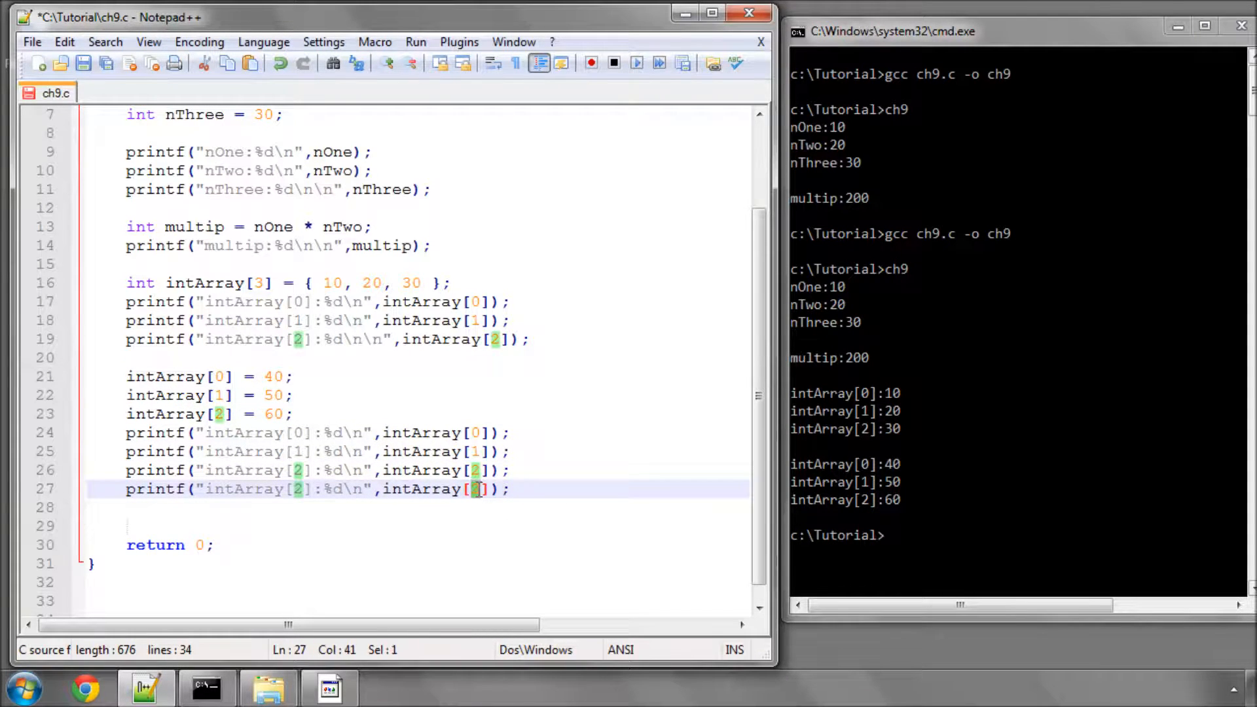
text(1)
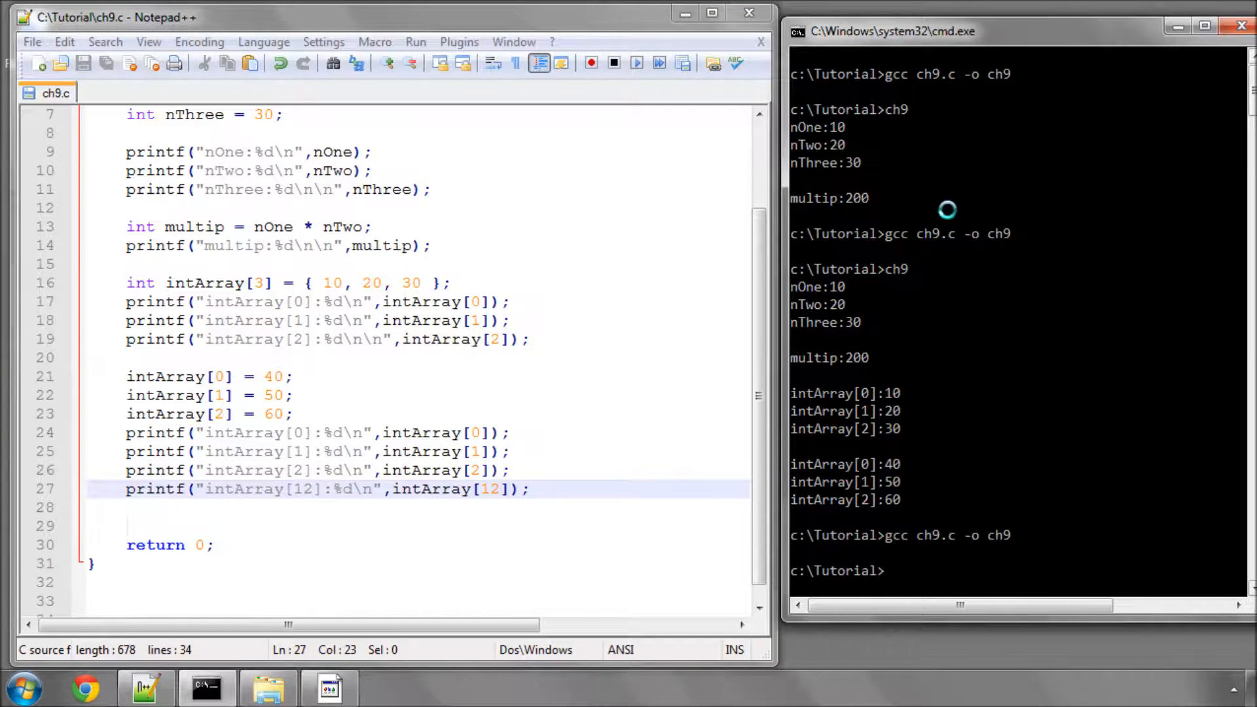
text(ch9)
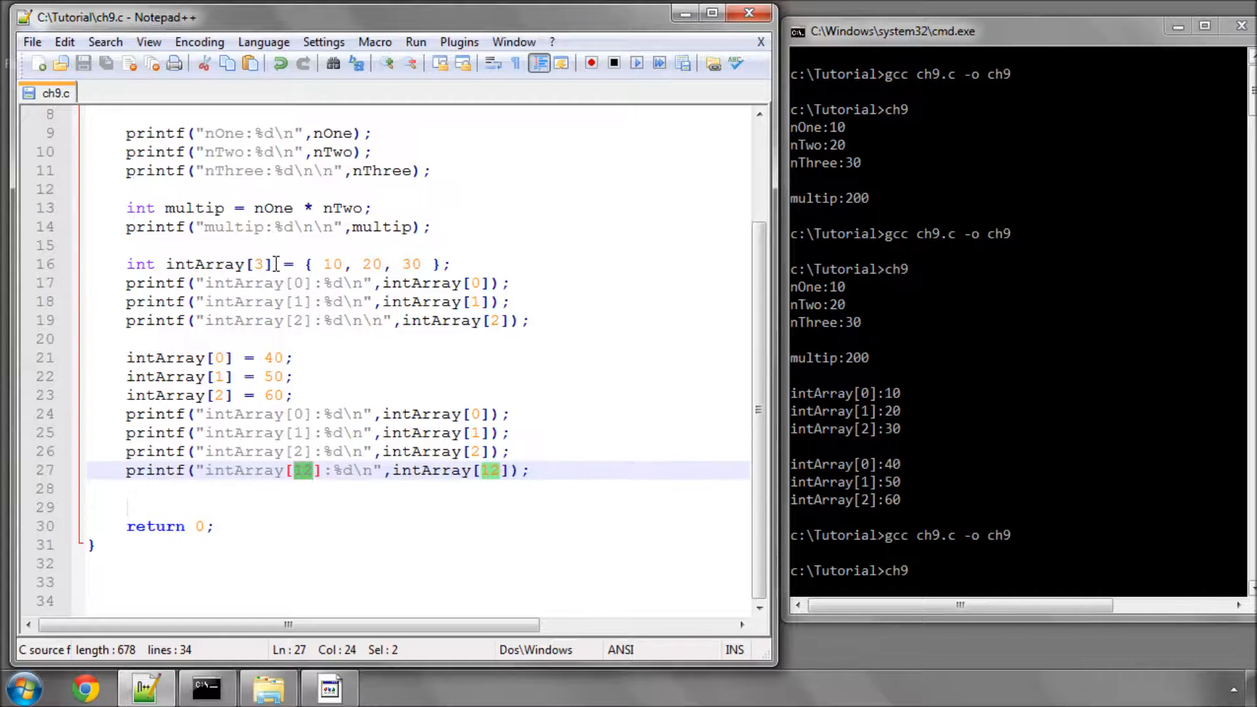
click(125, 264)
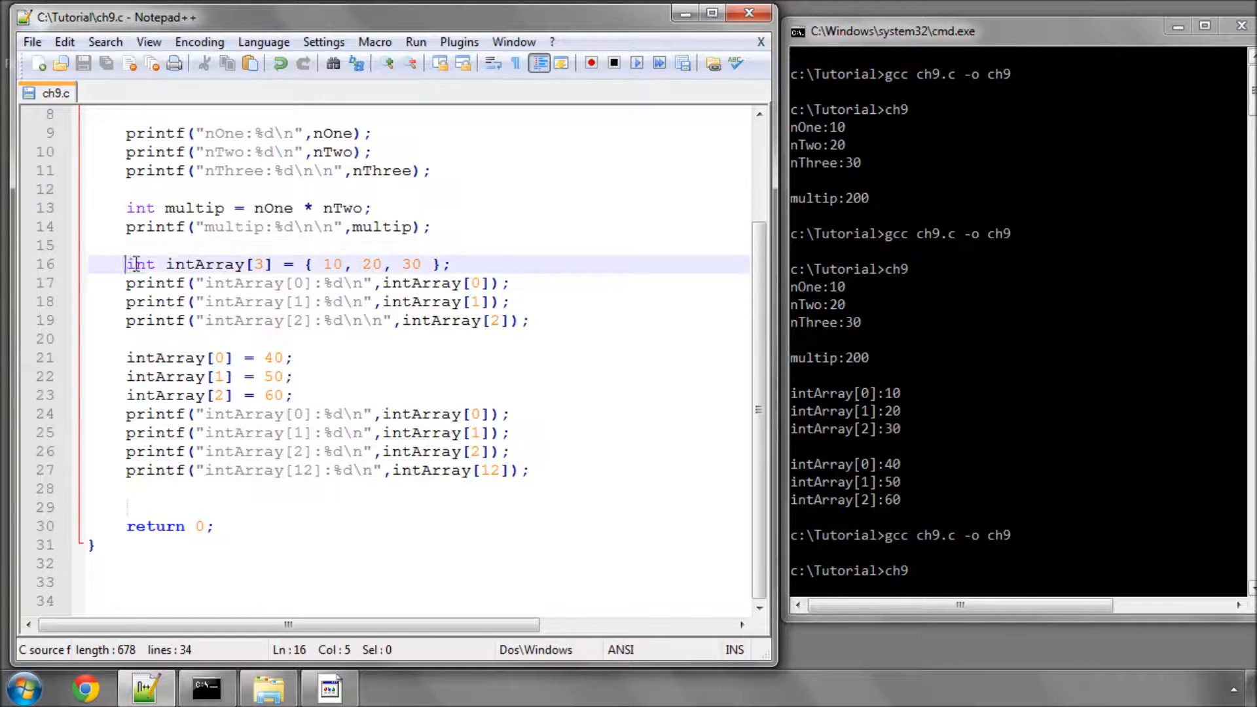
double_click(204, 265)
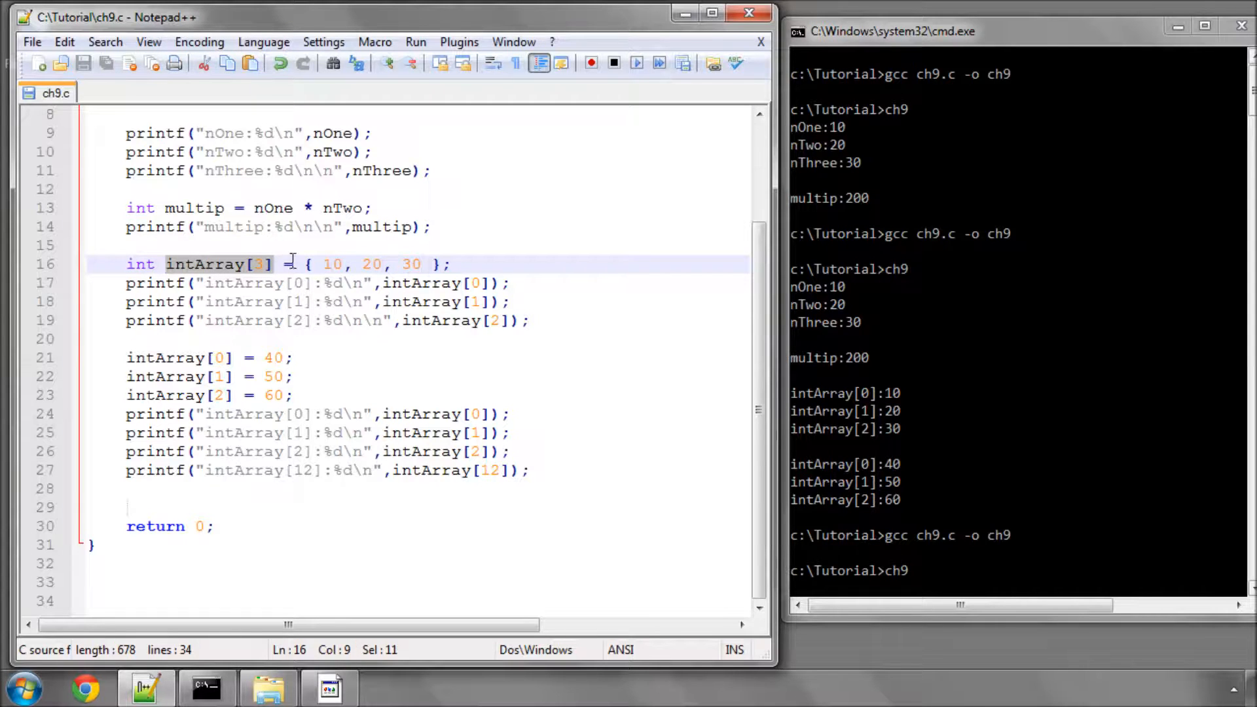
double_click(412, 264)
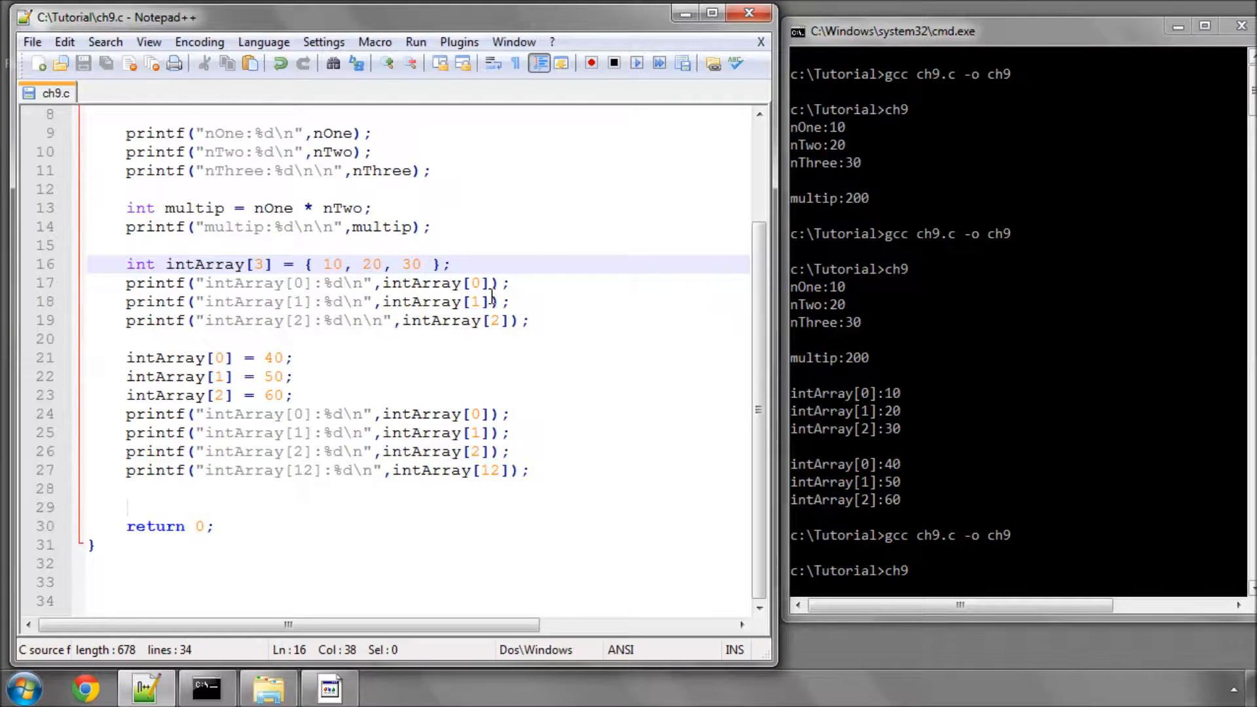
mouse_move(553, 282)
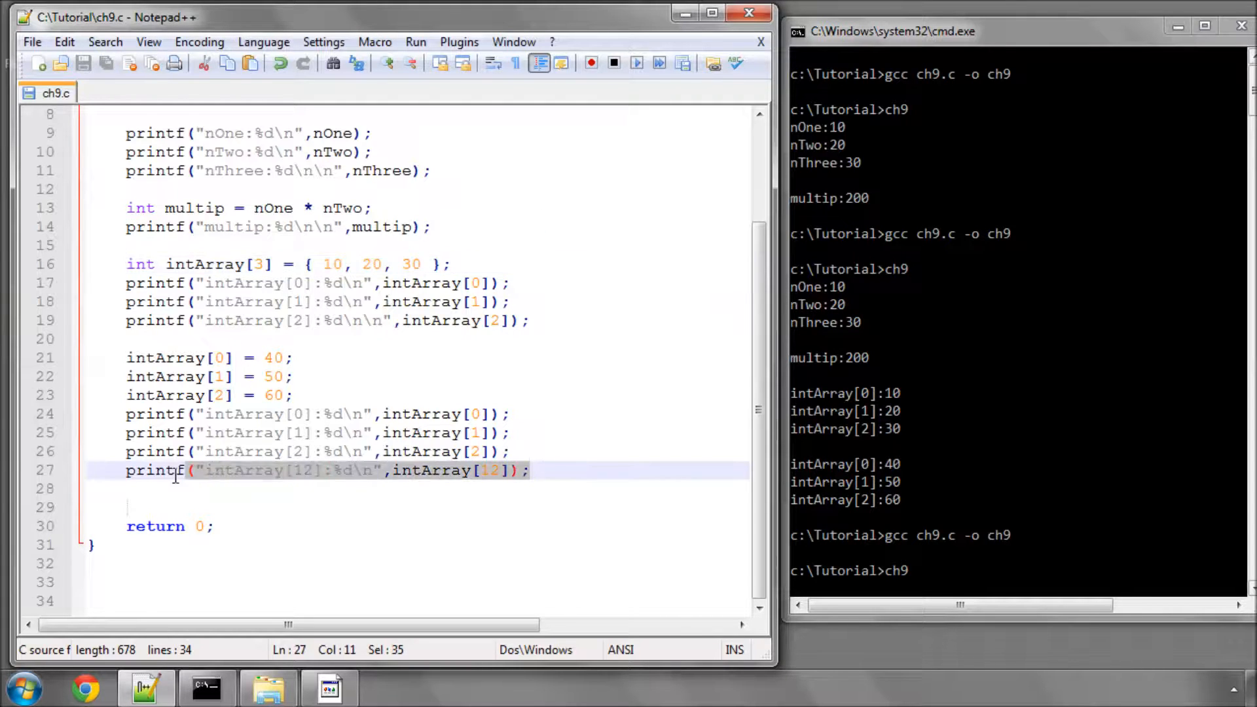
click(529, 471)
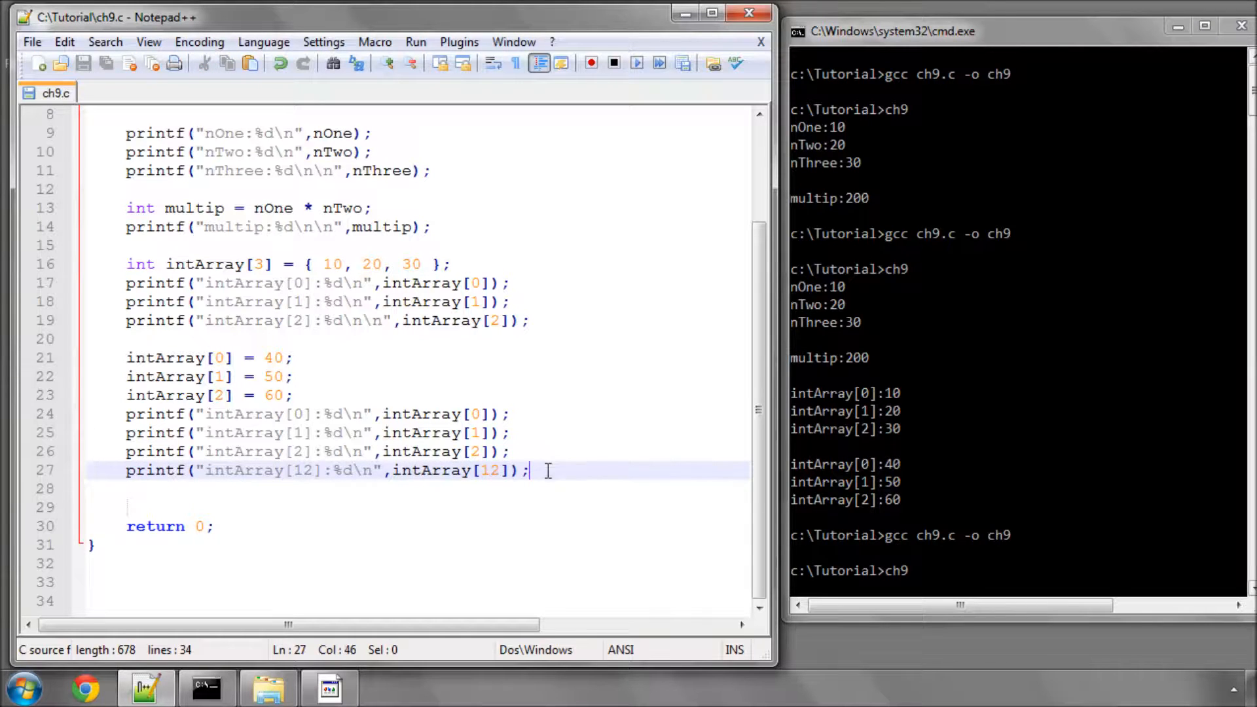
triple_click(321, 470)
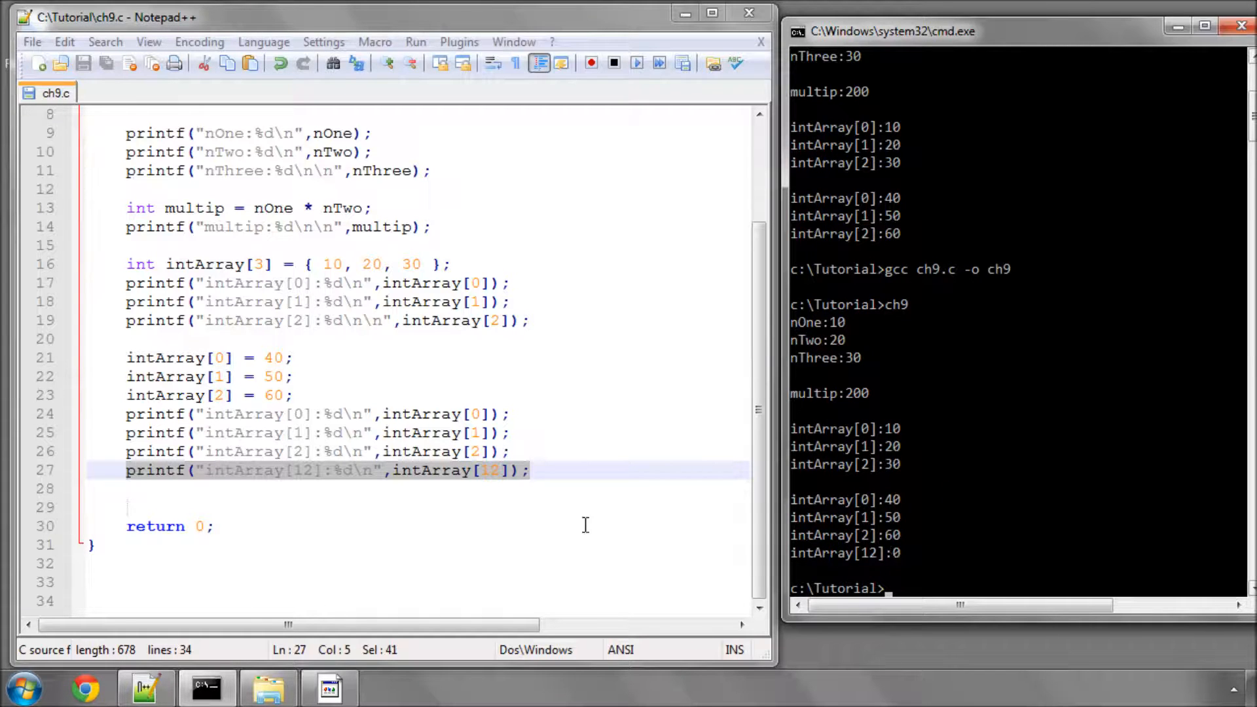
Change the last print line's index from 12 to 24 so it reads intArray[24].
text(24)
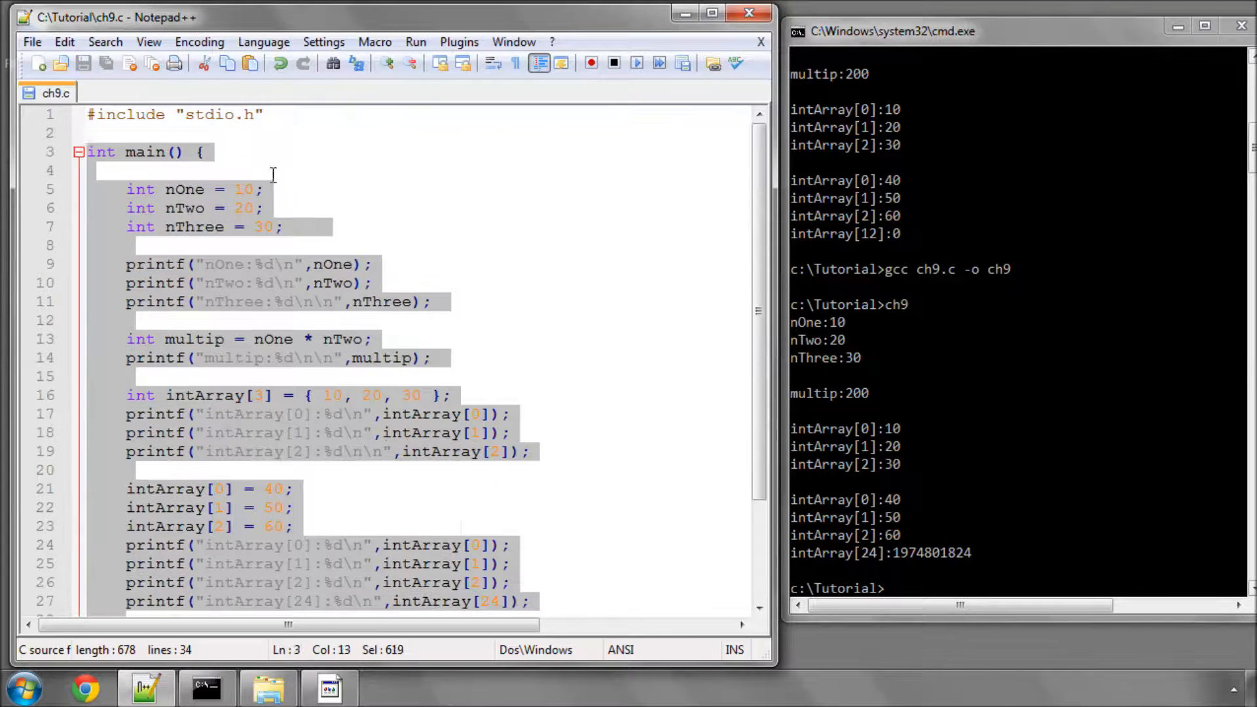
scroll(down, 3)
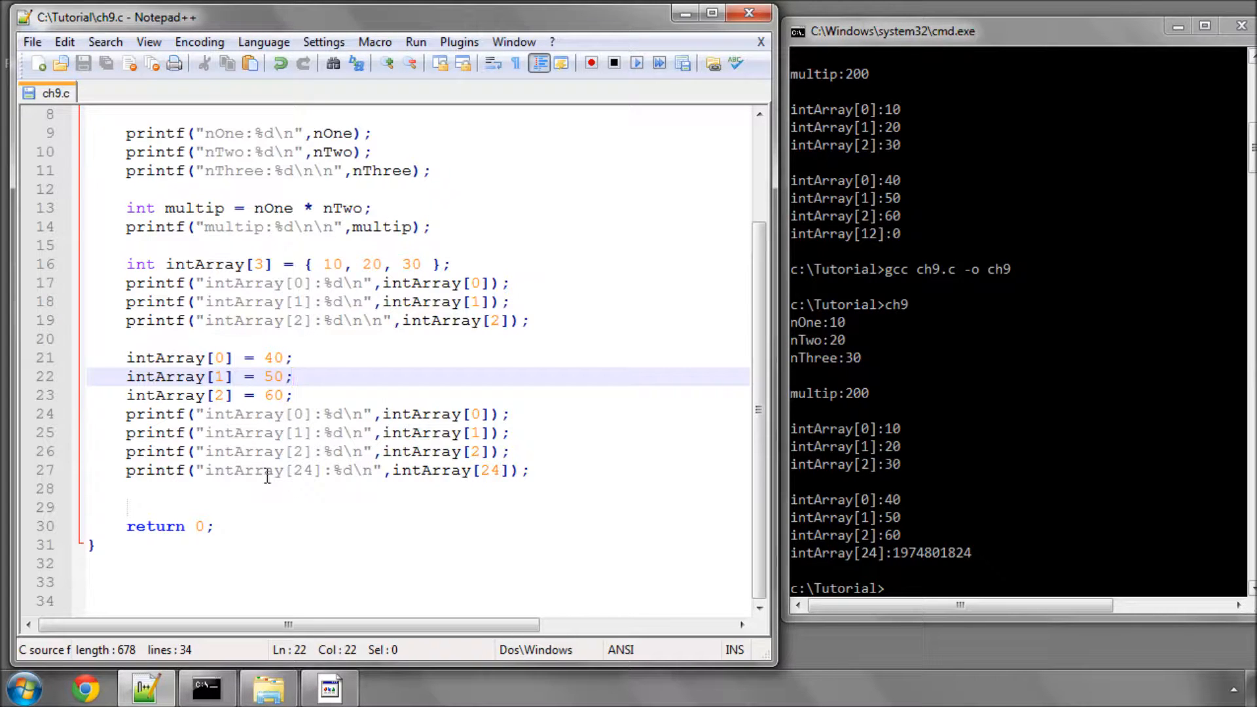
mouse_move(375, 390)
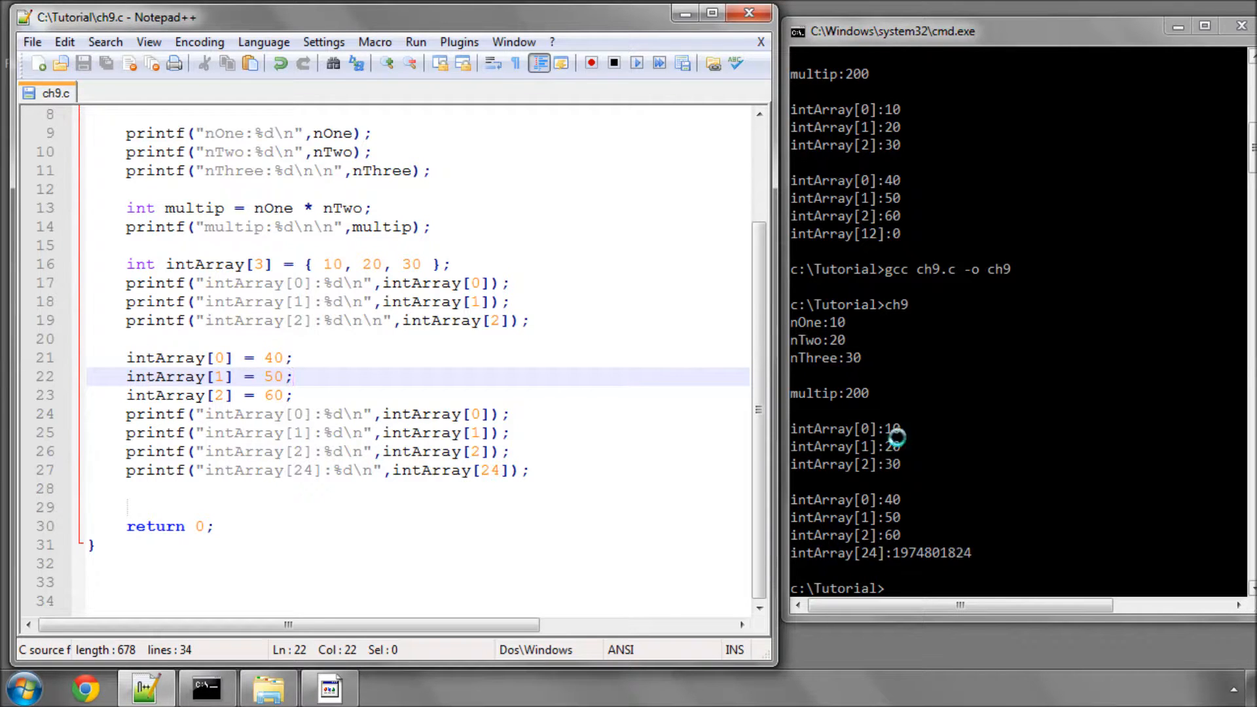
click(297, 378)
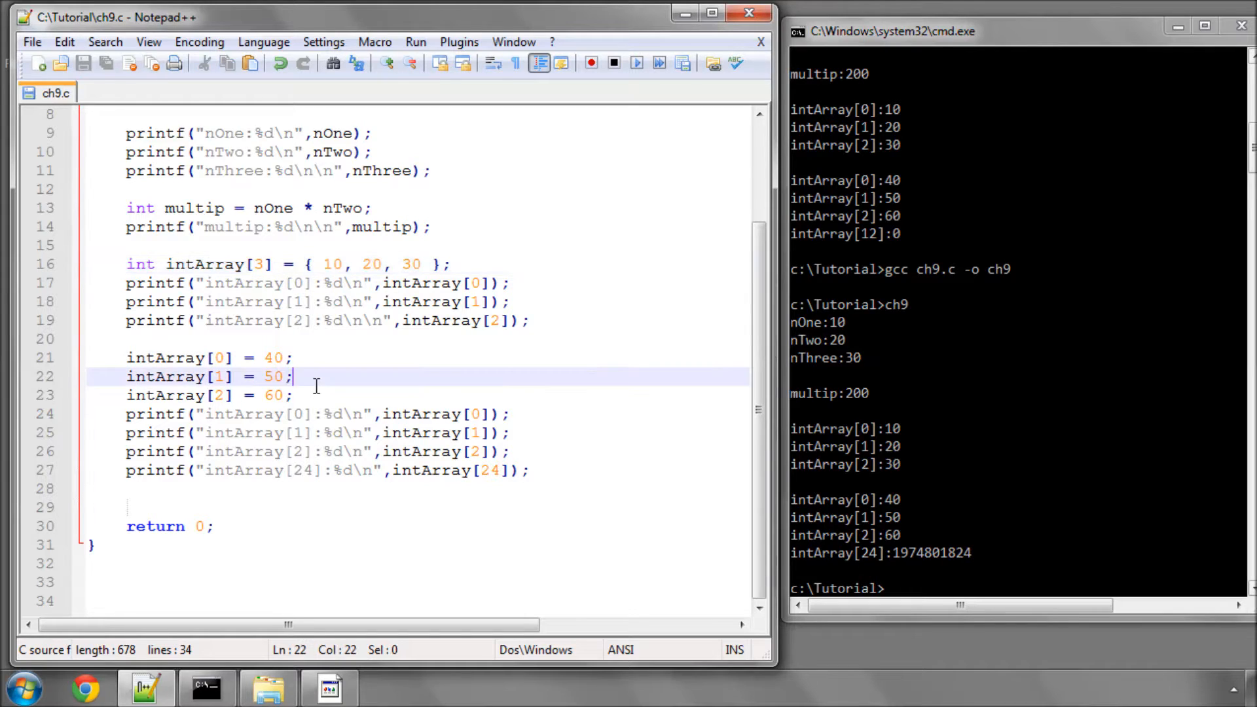